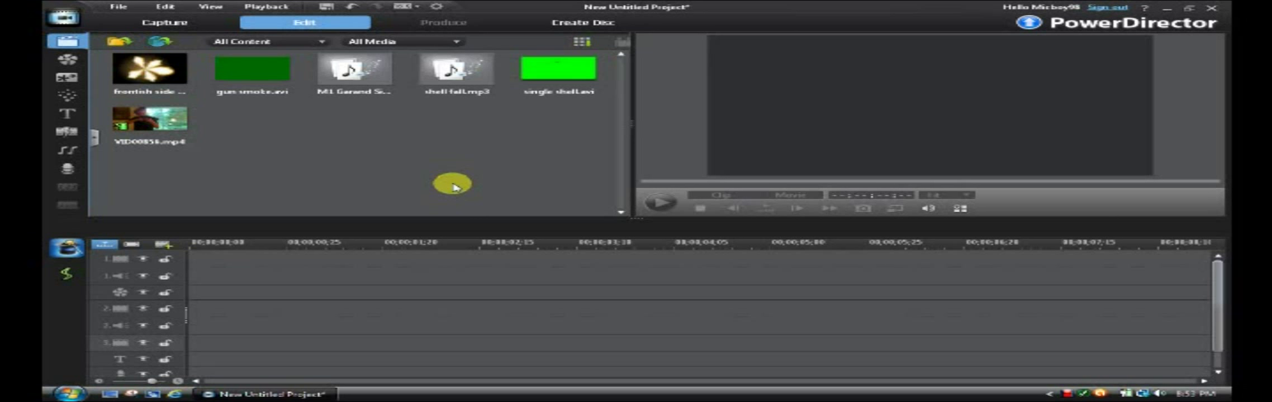
pyautogui.moveTo(453, 147)
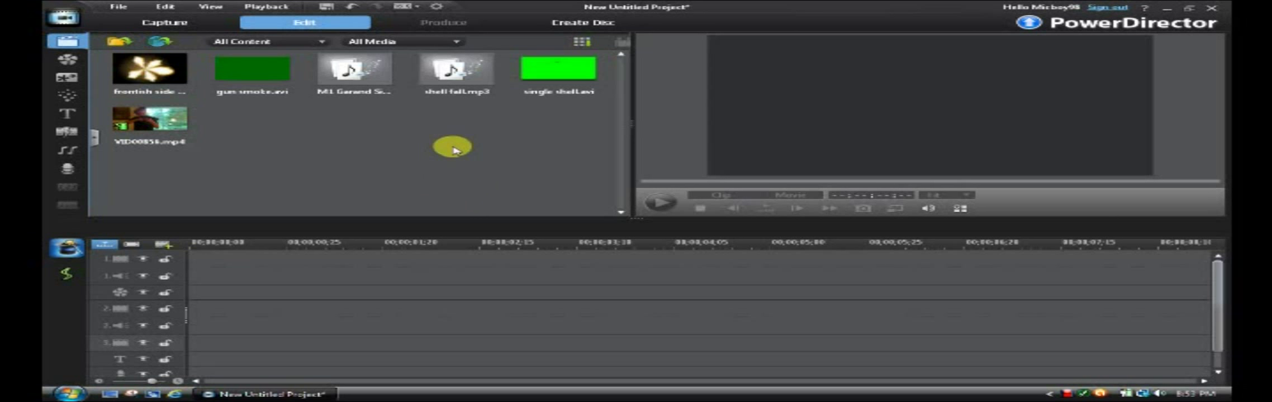
pyautogui.moveTo(294, 153)
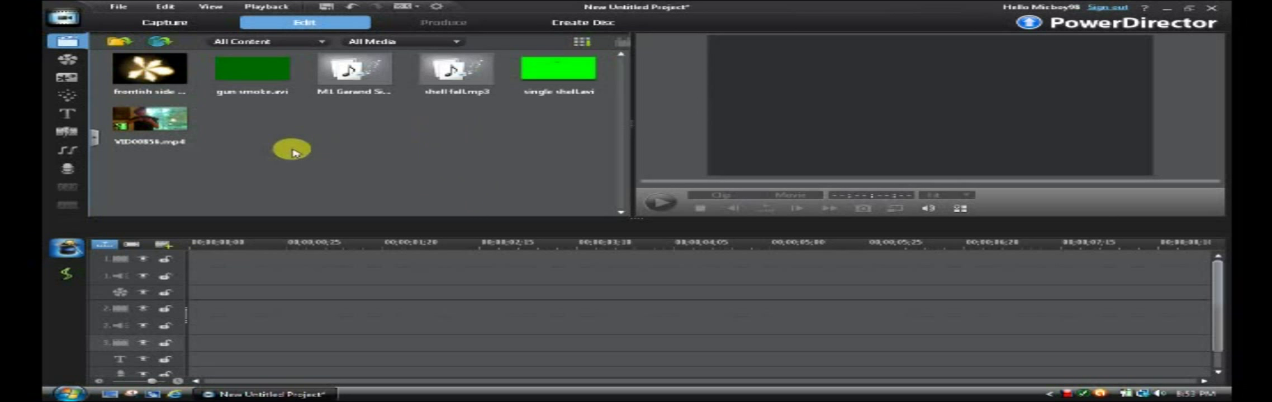
pyautogui.moveTo(256, 129)
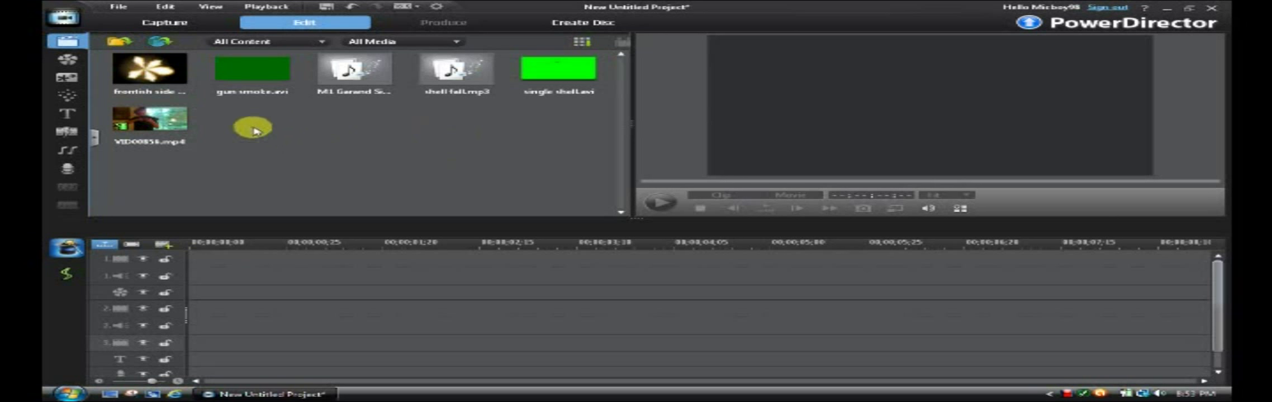
pyautogui.moveTo(1111, 31)
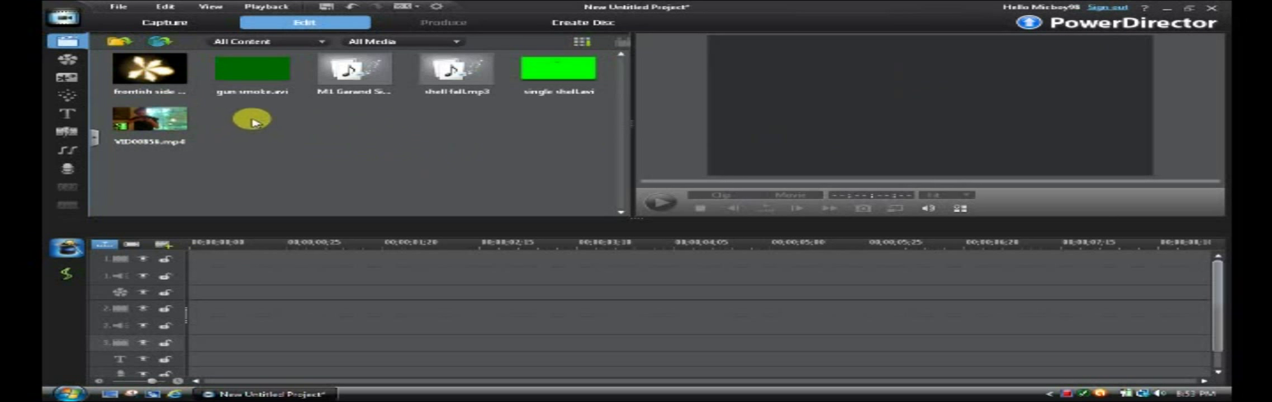
pyautogui.moveTo(269, 137)
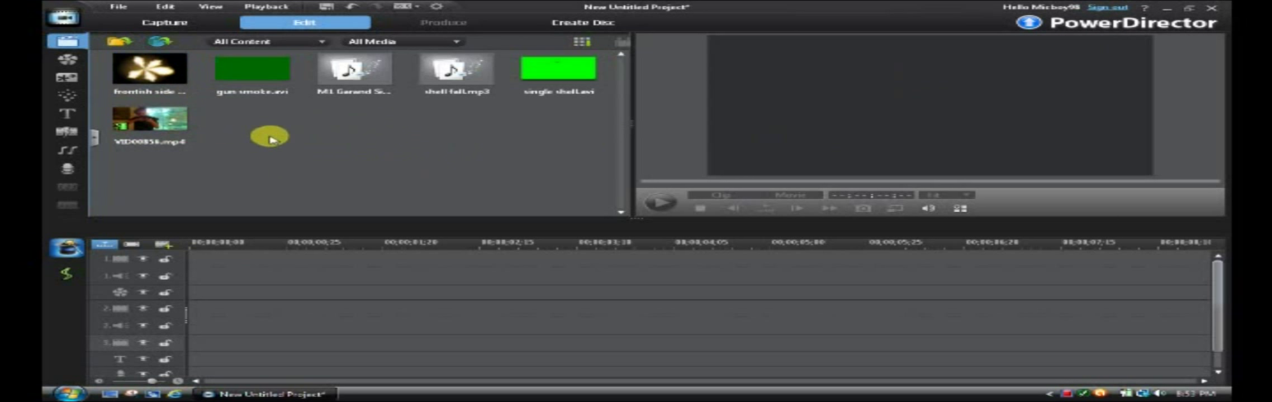
pyautogui.moveTo(279, 132)
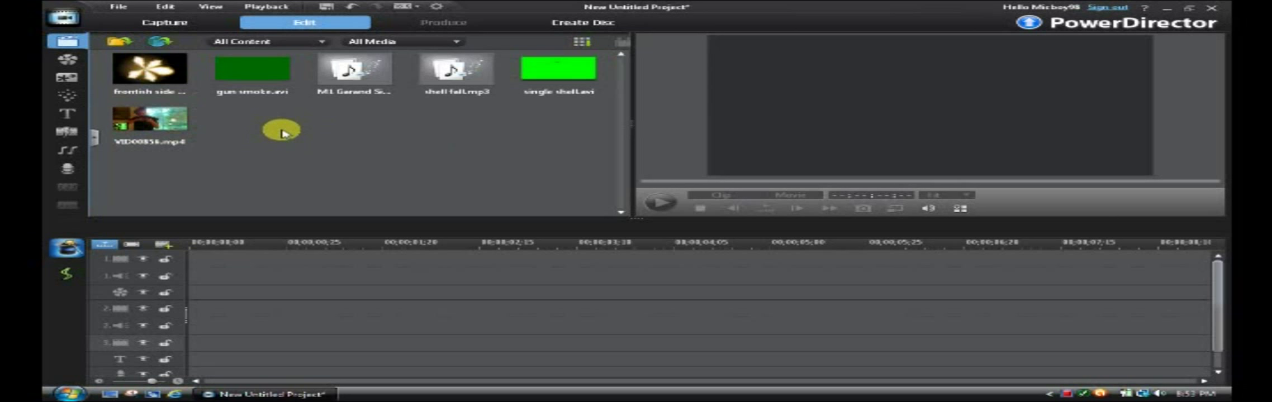
pyautogui.moveTo(363, 140)
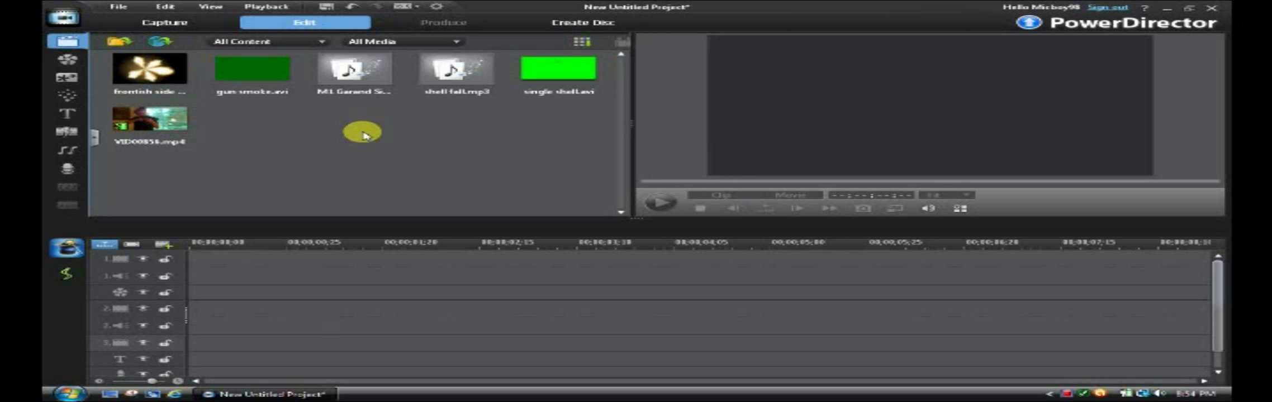
pyautogui.moveTo(351, 132)
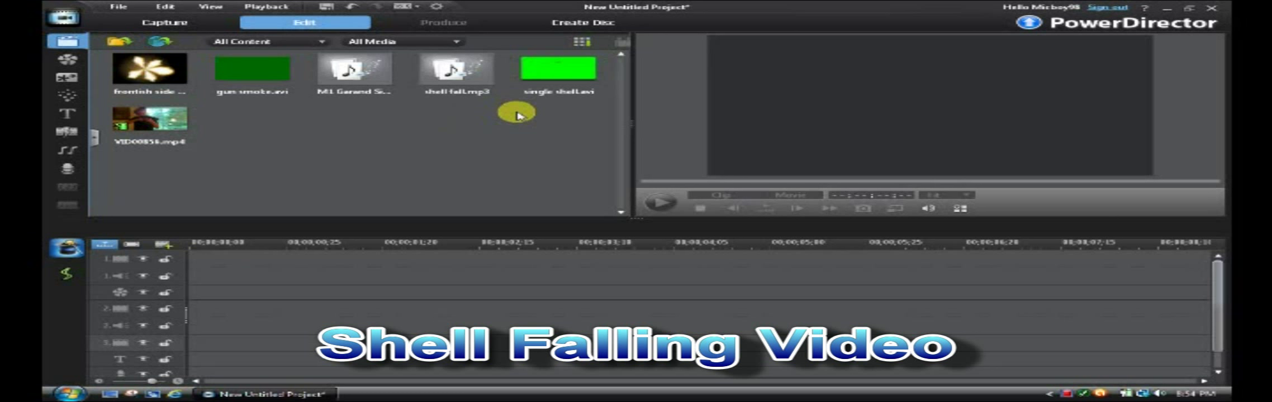
# Place VID00856.mp4 on track 1 at the firing frame and bring in the muzzle flash clip
pyautogui.click(458, 68)
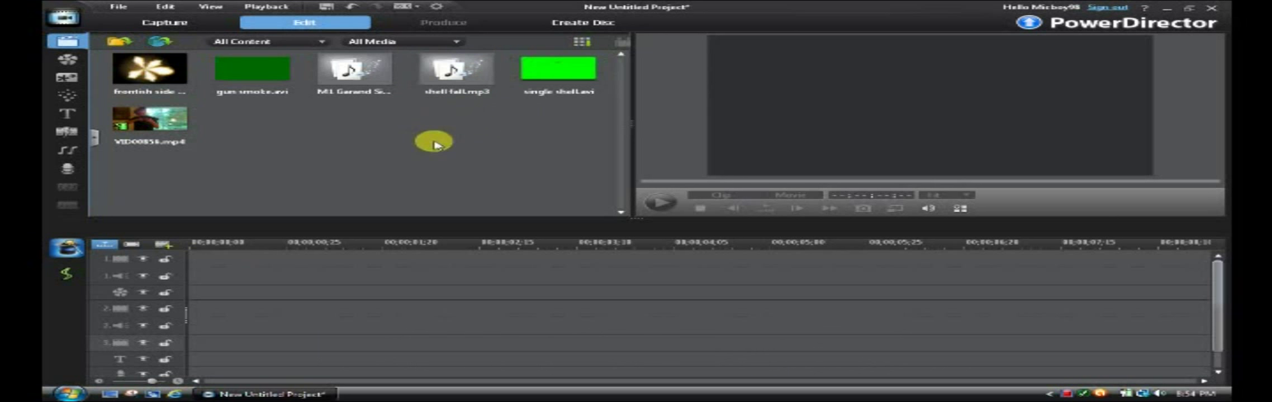
pyautogui.moveTo(307, 167)
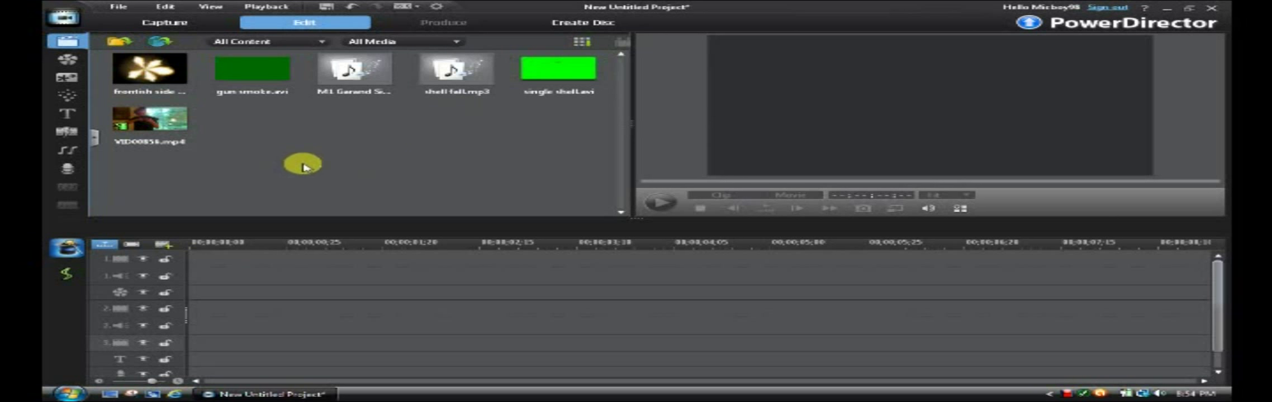
pyautogui.moveTo(274, 265)
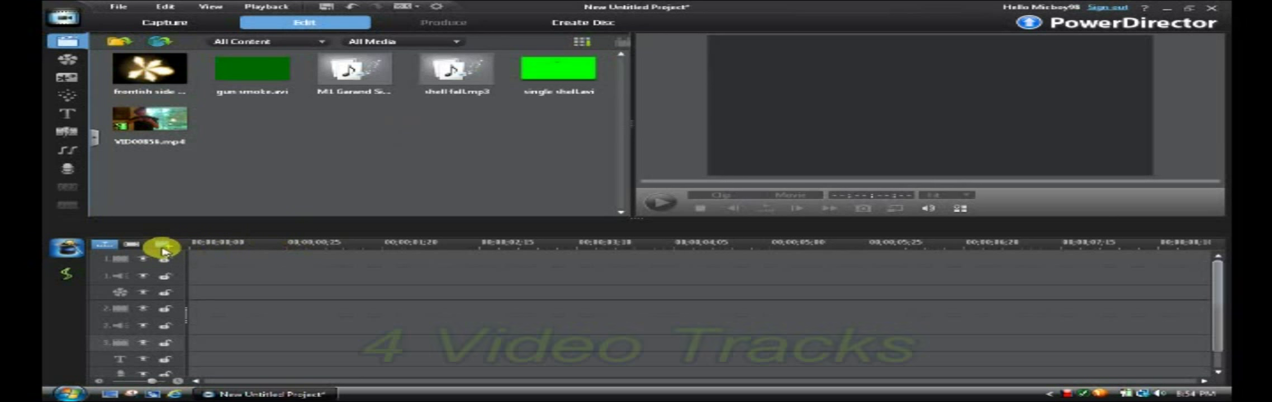
pyautogui.click(159, 251)
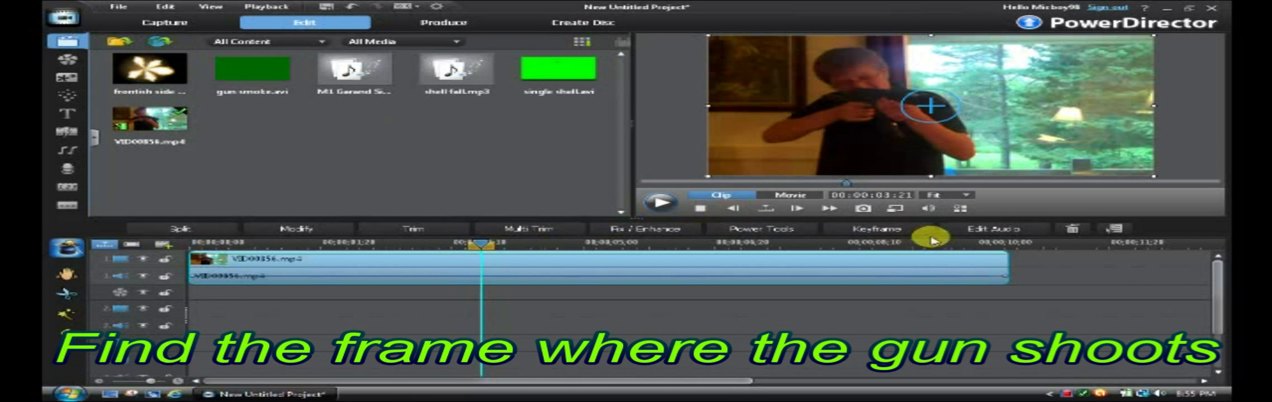
pyautogui.moveTo(356, 162)
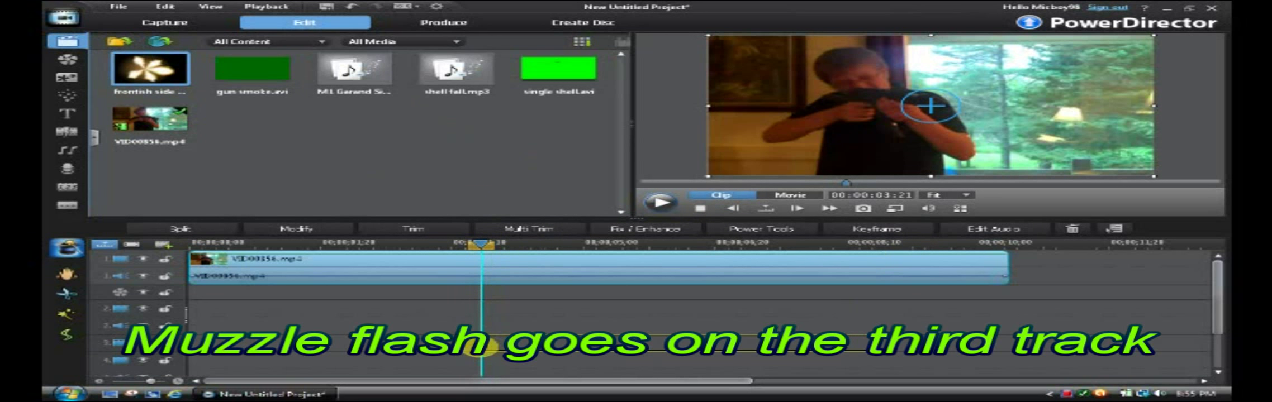
pyautogui.click(149, 70)
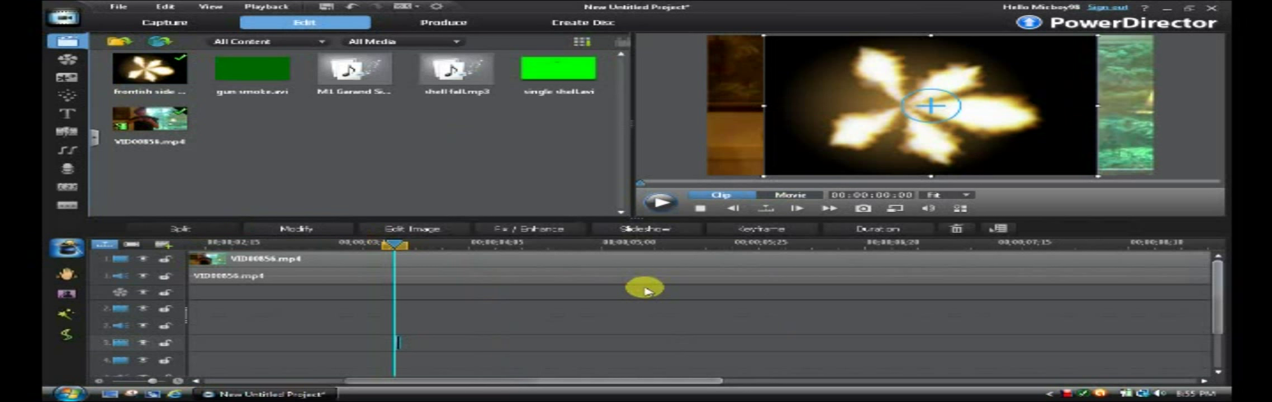
pyautogui.moveTo(316, 233)
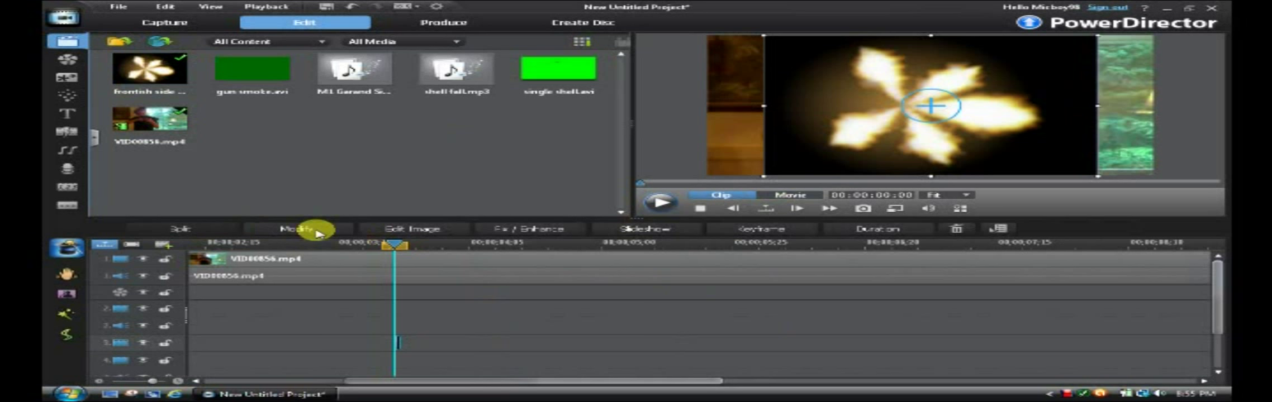
# Chroma-key out the muzzle flash's black background at intensity 100 in PiP Designer
pyautogui.click(300, 229)
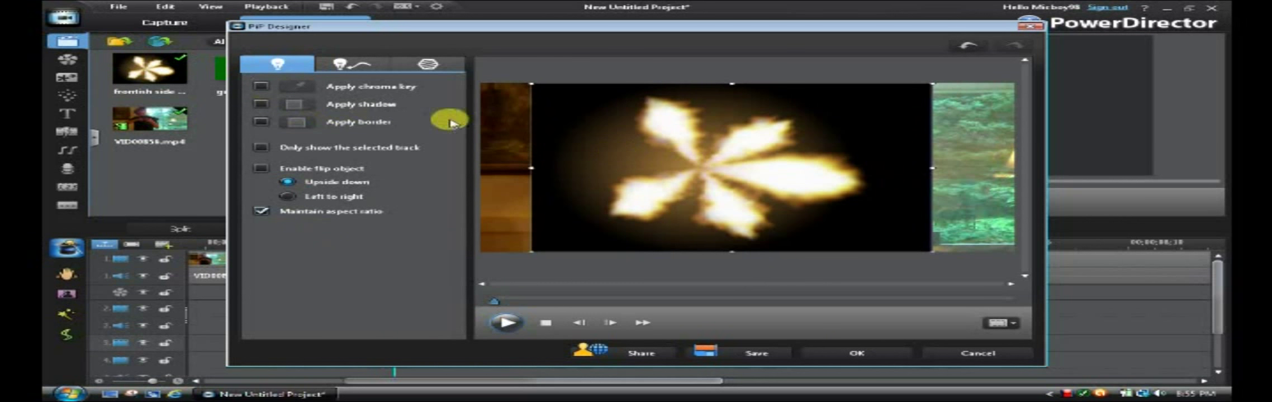
pyautogui.click(262, 87)
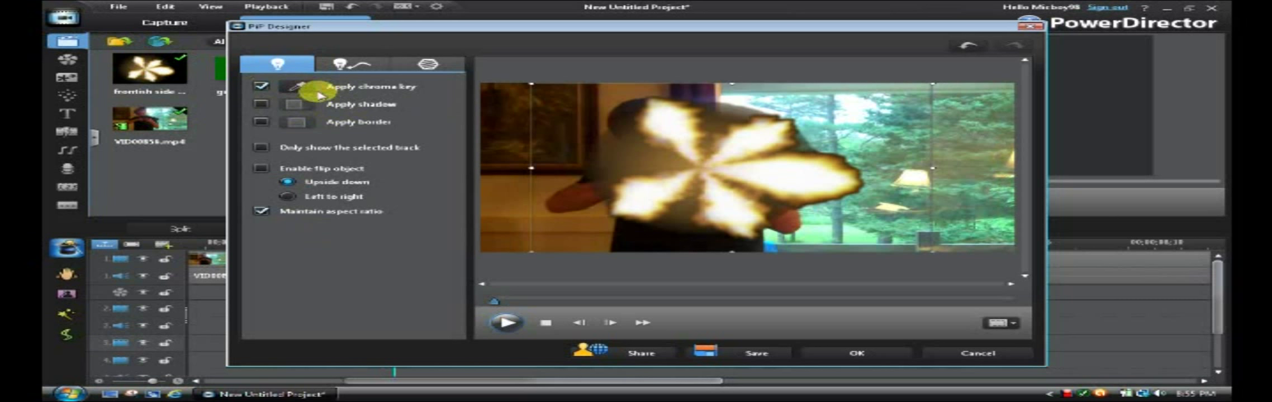
pyautogui.click(292, 86)
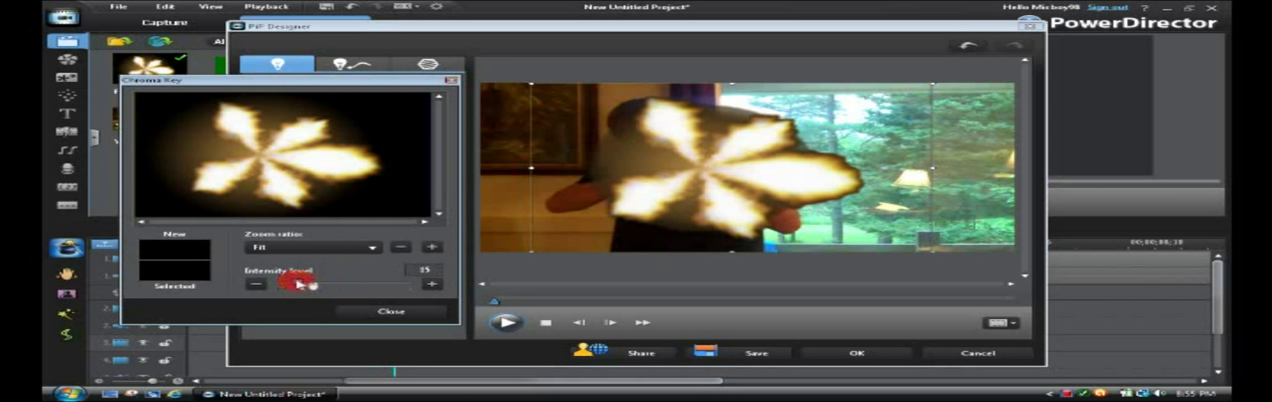
pyautogui.moveTo(300, 284); pyautogui.dragTo(418, 274)
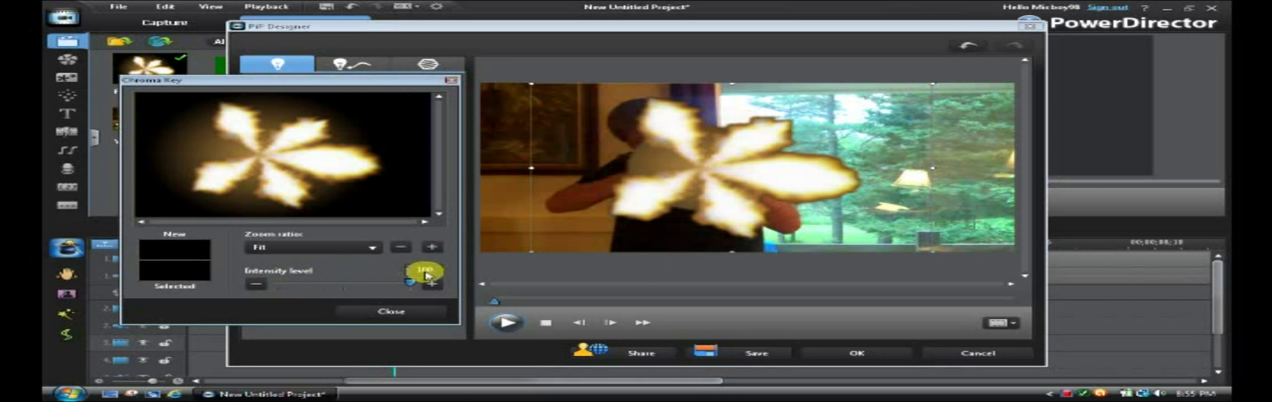
pyautogui.moveTo(421, 274); pyautogui.dragTo(289, 285)
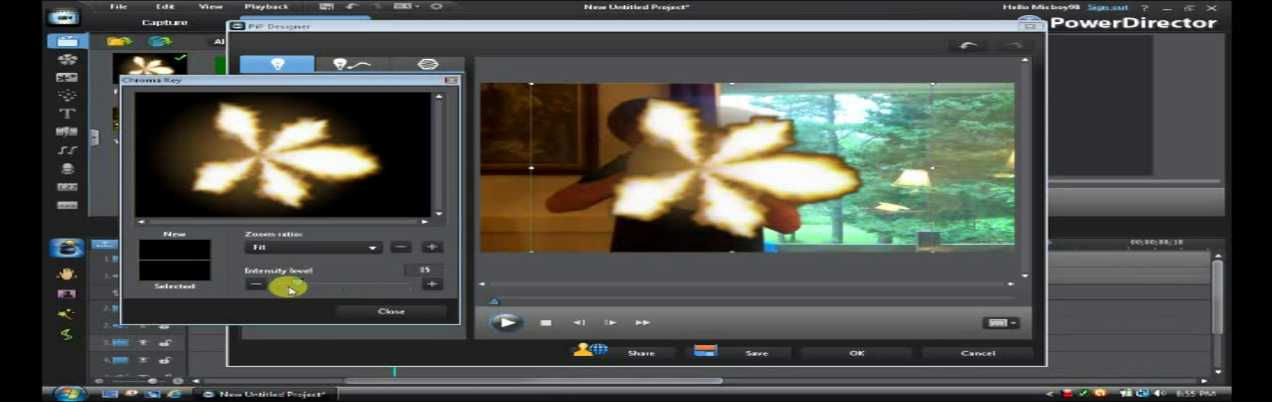
pyautogui.moveTo(289, 283); pyautogui.dragTo(422, 284)
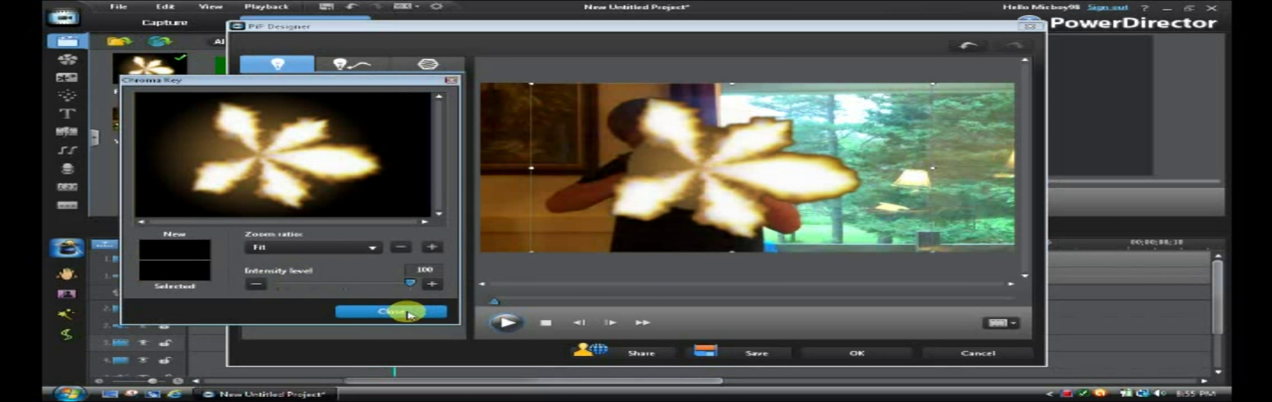
pyautogui.click(392, 312)
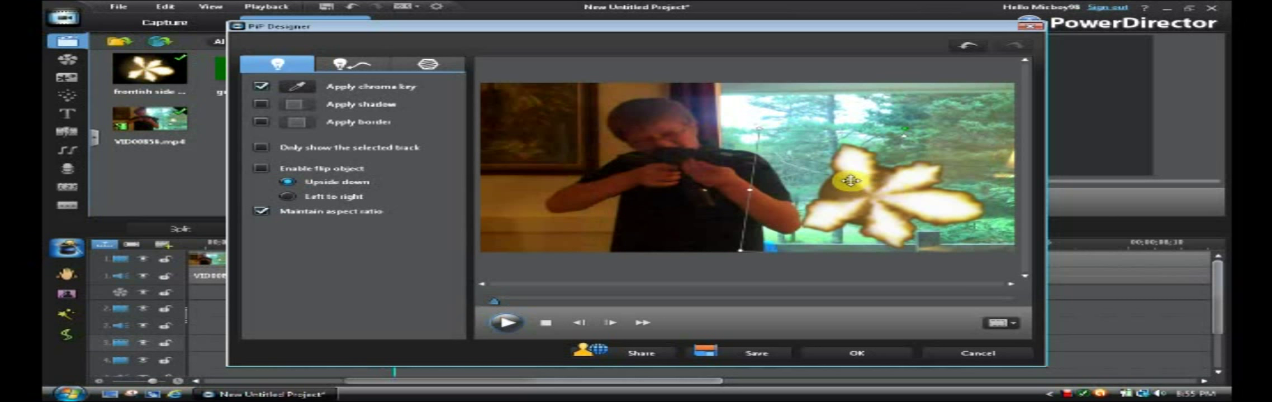
# Move the muzzle flash overlay onto the tip of the gun barrel
pyautogui.moveTo(850, 180); pyautogui.dragTo(782, 167)
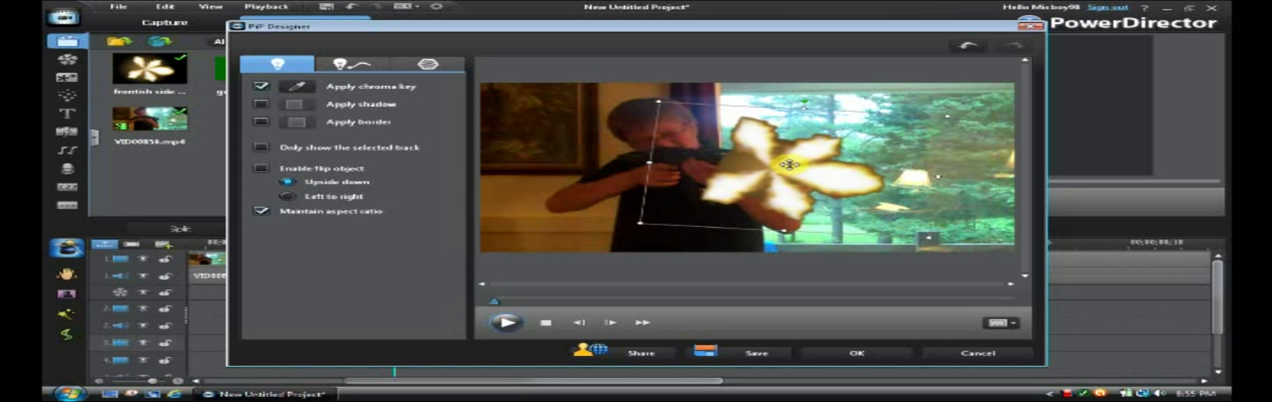
pyautogui.moveTo(792, 165); pyautogui.dragTo(804, 227)
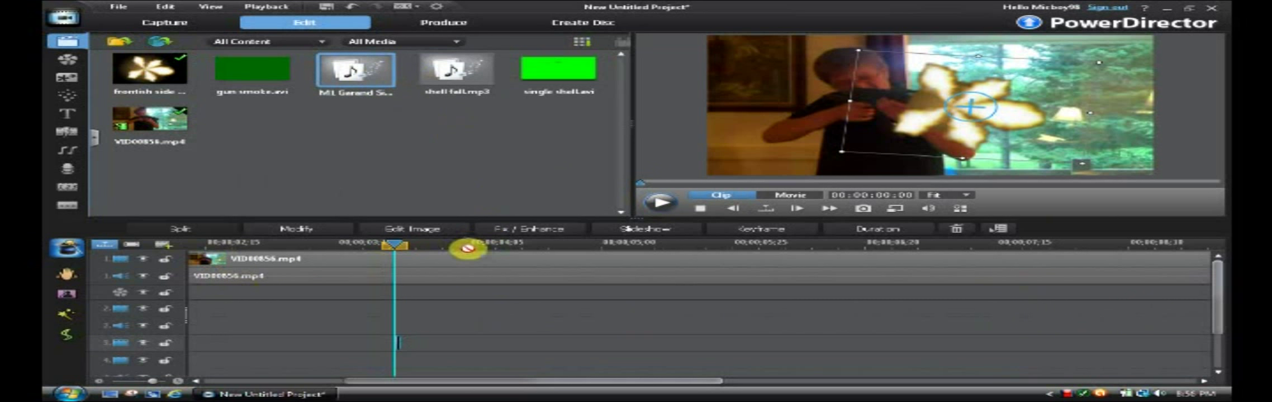
# Drop the M1 Garand sound mp3 onto a music track at the flash point
pyautogui.moveTo(469, 249); pyautogui.dragTo(379, 345)
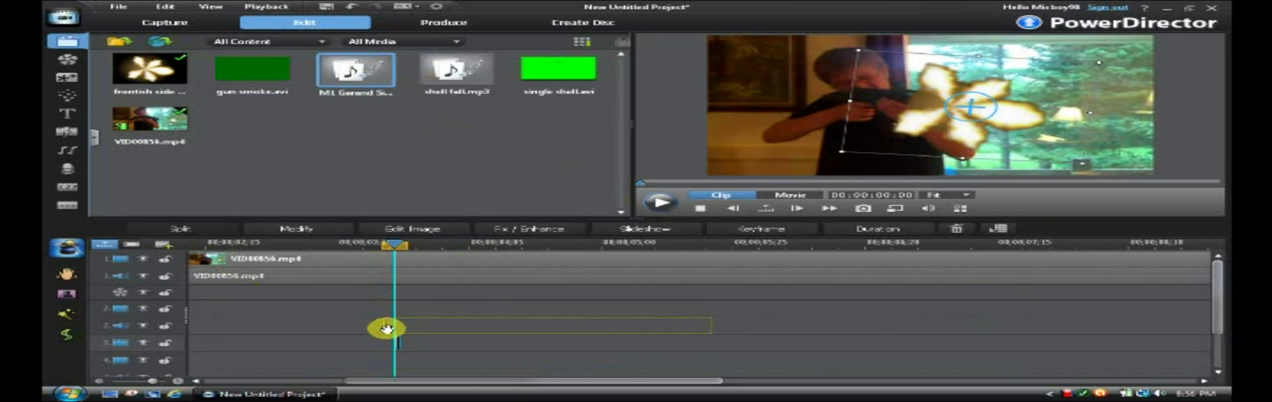
pyautogui.scroll(-3)
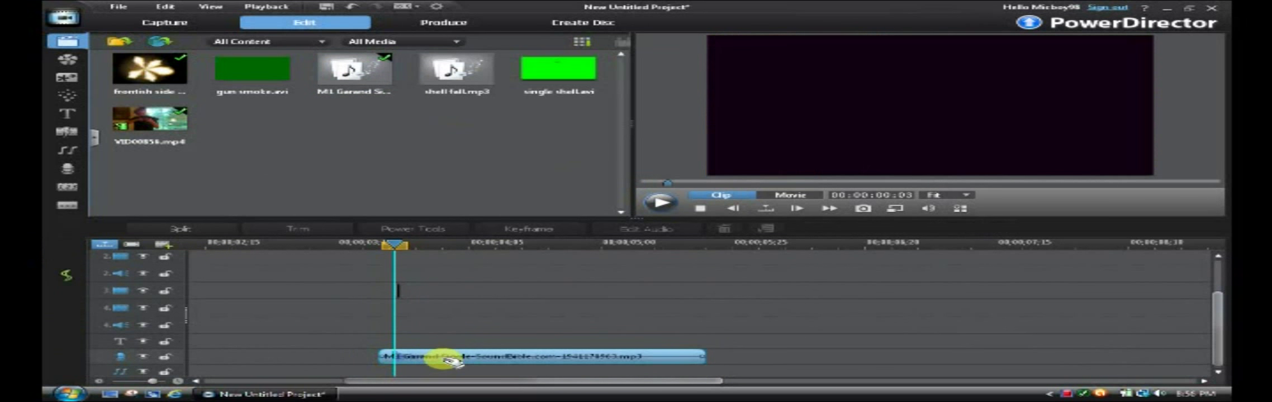
pyautogui.moveTo(1052, 331)
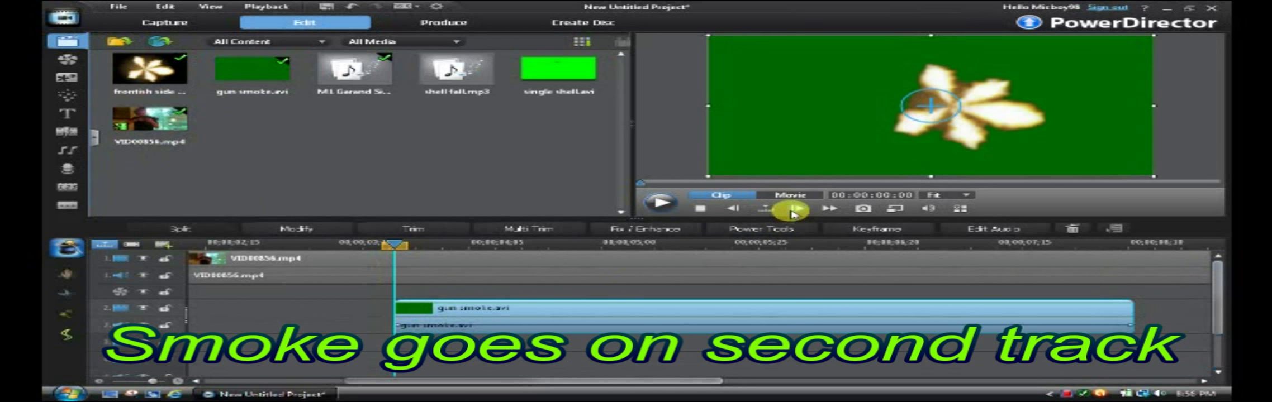
# Place gun smoke.avi on track 2 at the firing moment and select it for modifying
pyautogui.click(793, 212)
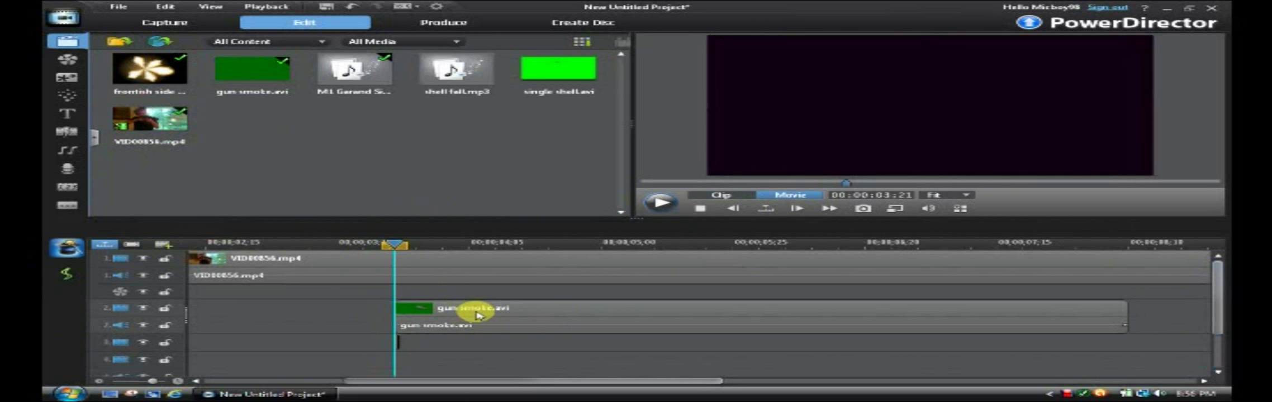
pyautogui.click(463, 309)
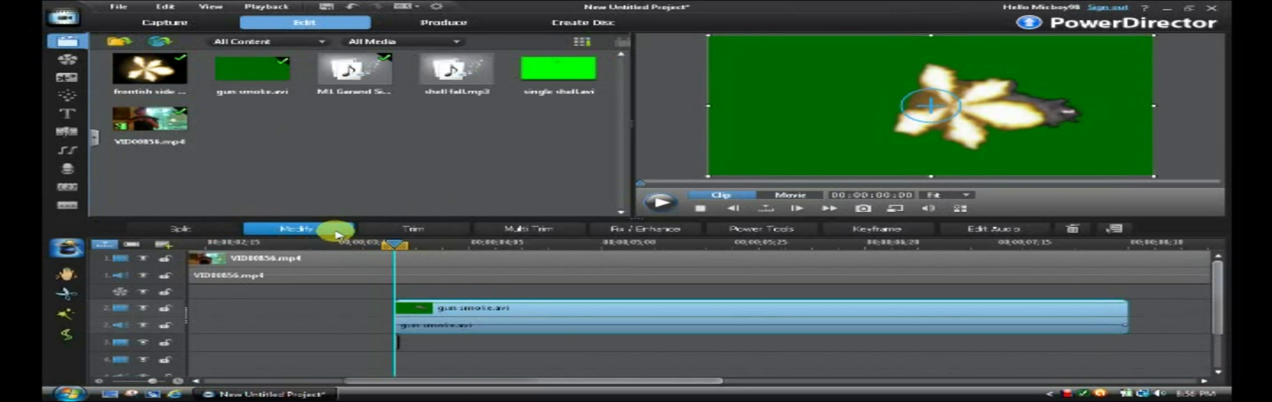
pyautogui.moveTo(380, 196)
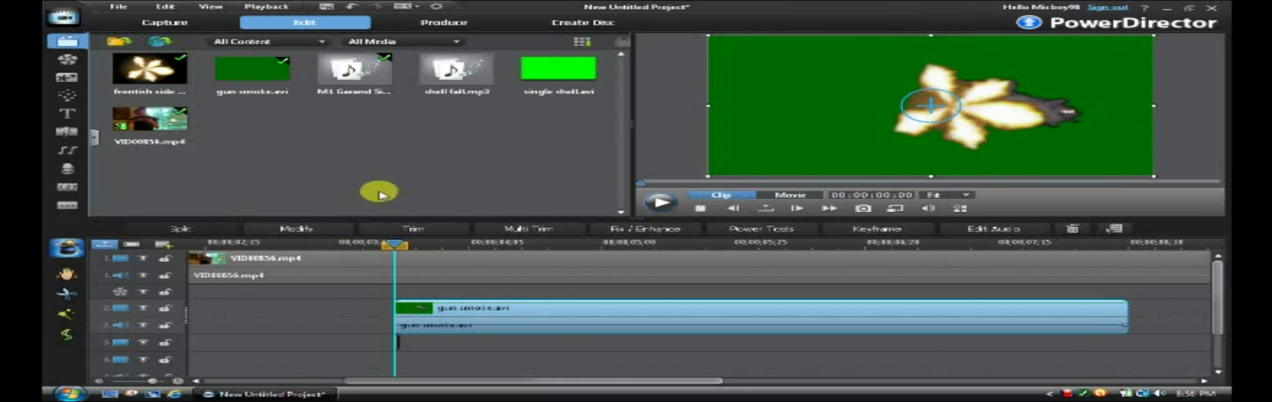
pyautogui.moveTo(410, 180)
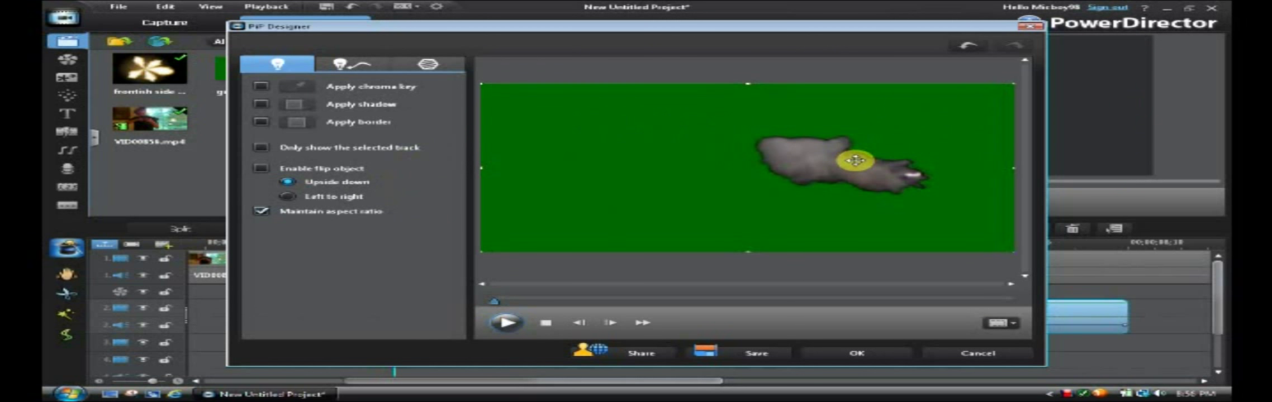
# Chroma-key out the green background of the smoke clip
pyautogui.click(262, 87)
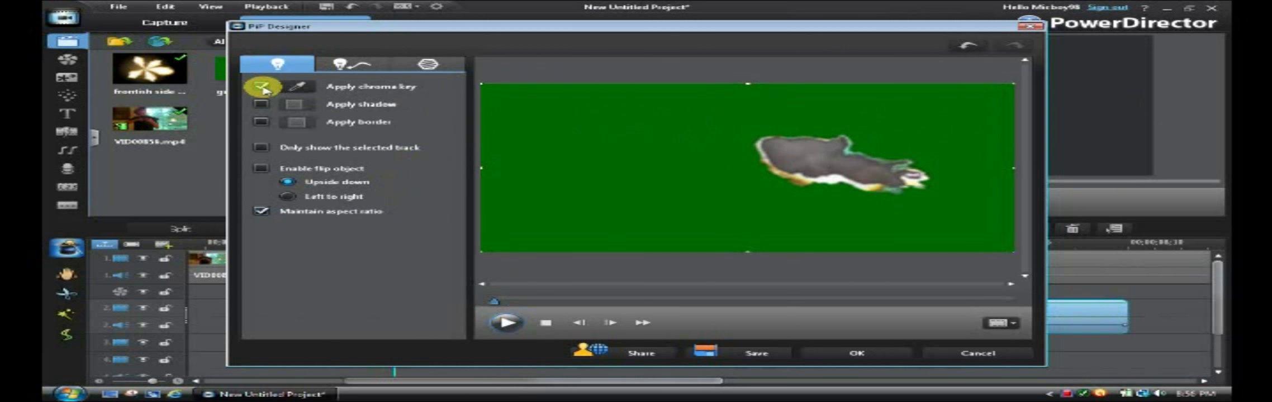
pyautogui.click(262, 87)
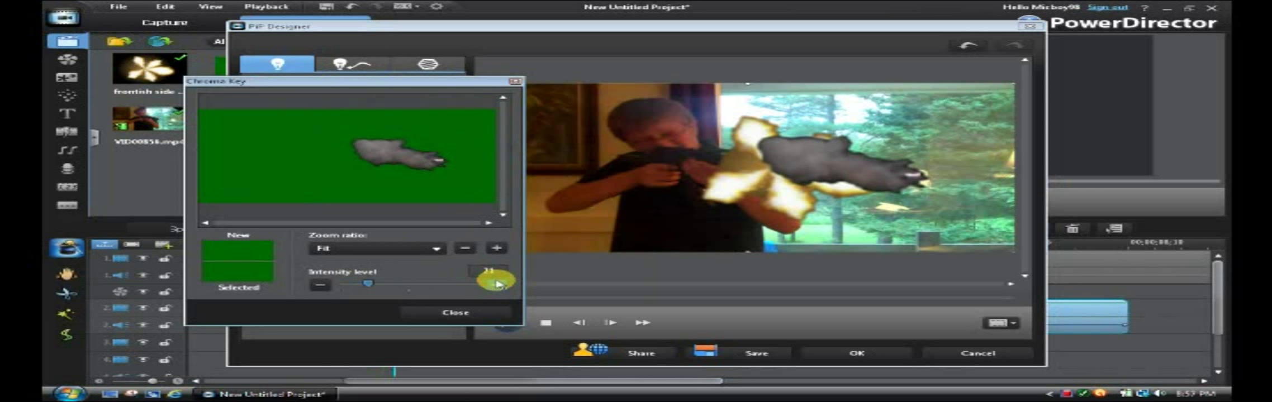
pyautogui.click(455, 312)
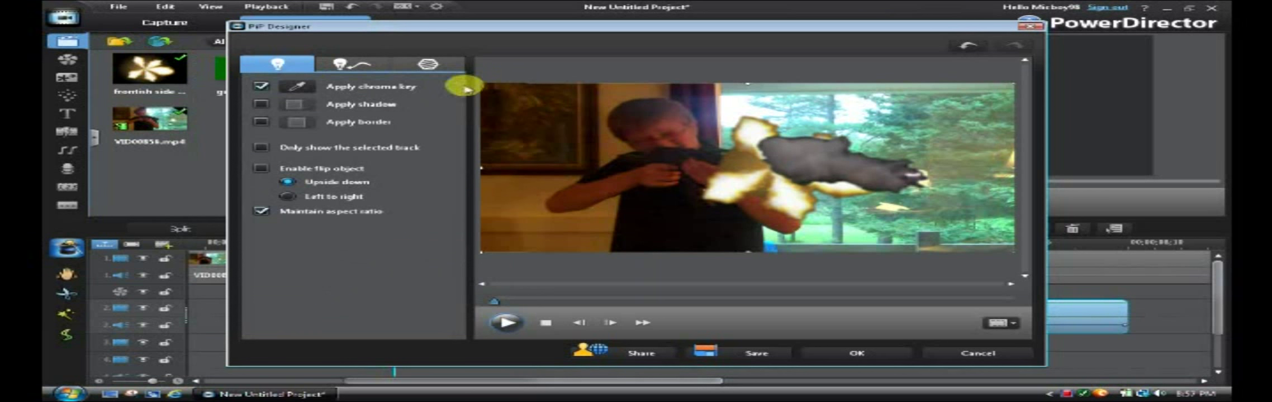
# Lower the smoke clip's opacity to 80 and apply it to the whole clip
pyautogui.click(350, 64)
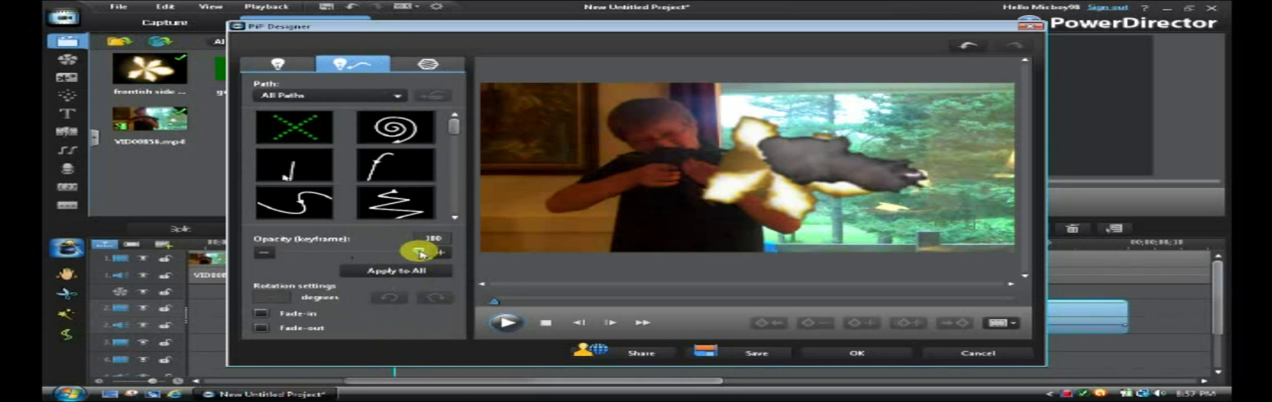
pyautogui.moveTo(421, 251); pyautogui.dragTo(398, 251)
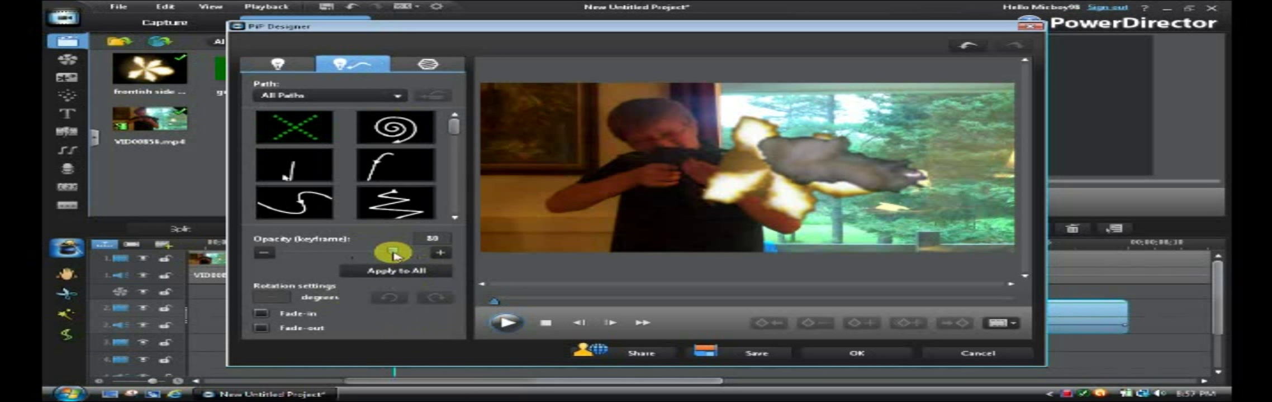
pyautogui.click(282, 64)
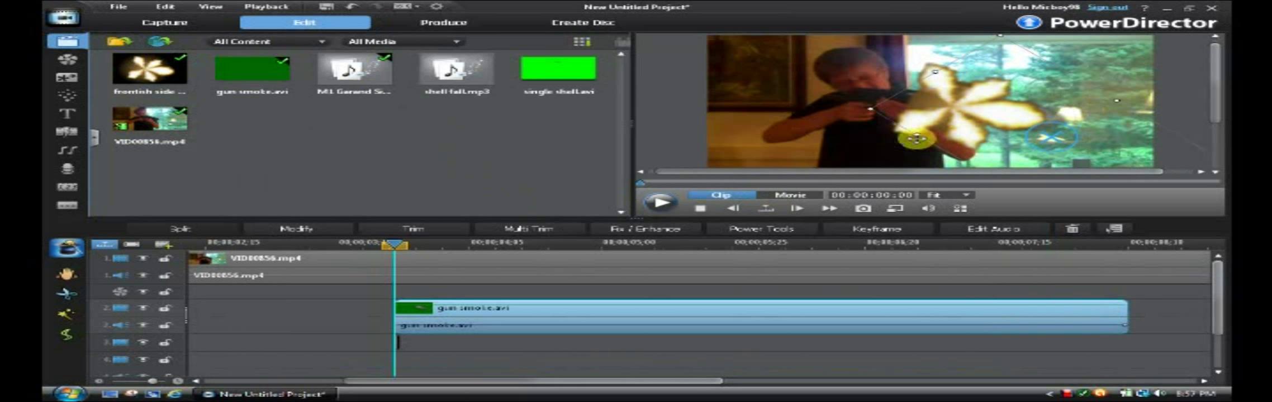
pyautogui.click(790, 195)
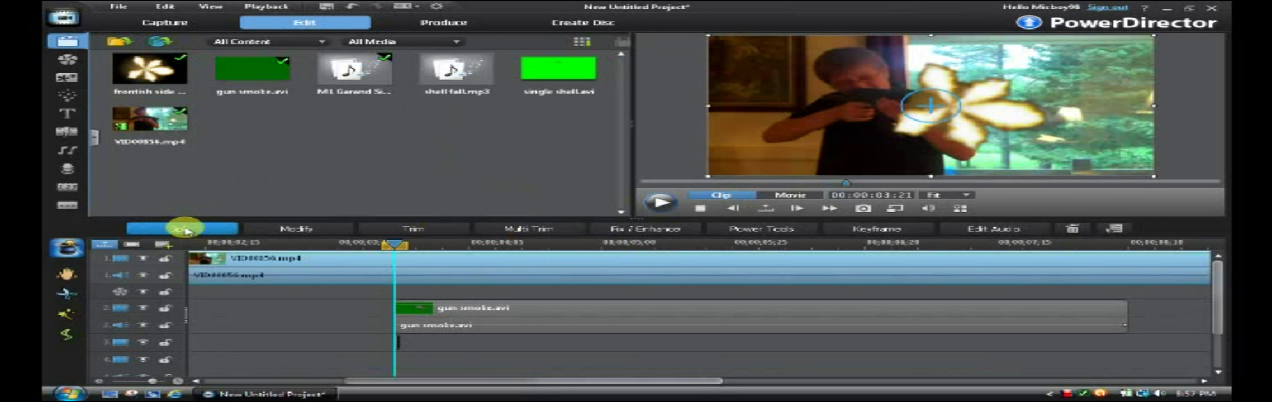
# Split the gun footage at the flash point and again one frame later to isolate the flash frames
pyautogui.click(185, 228)
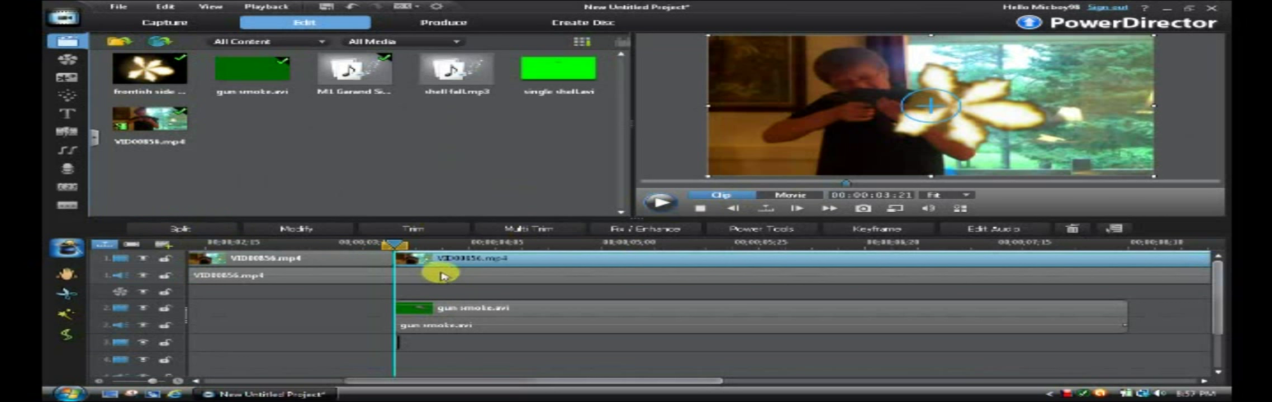
pyautogui.click(798, 209)
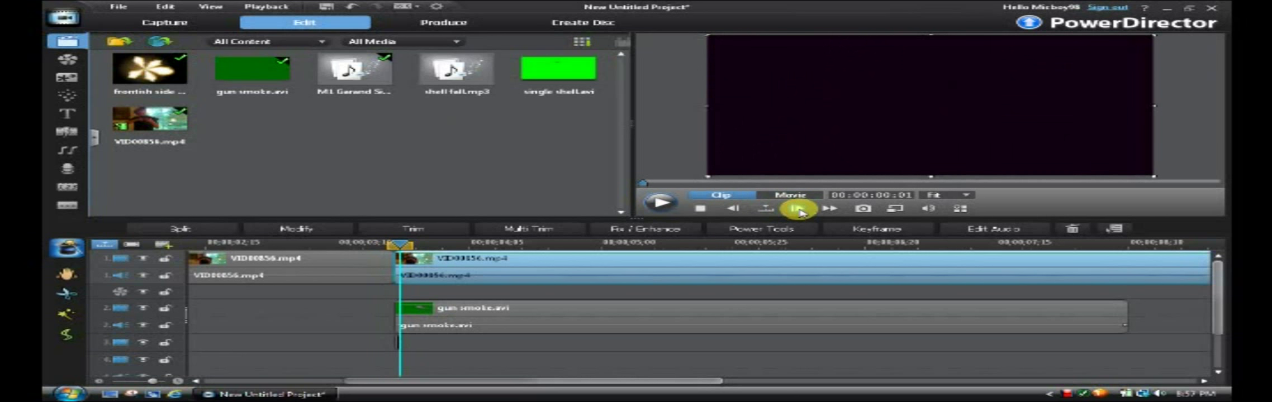
pyautogui.click(797, 207)
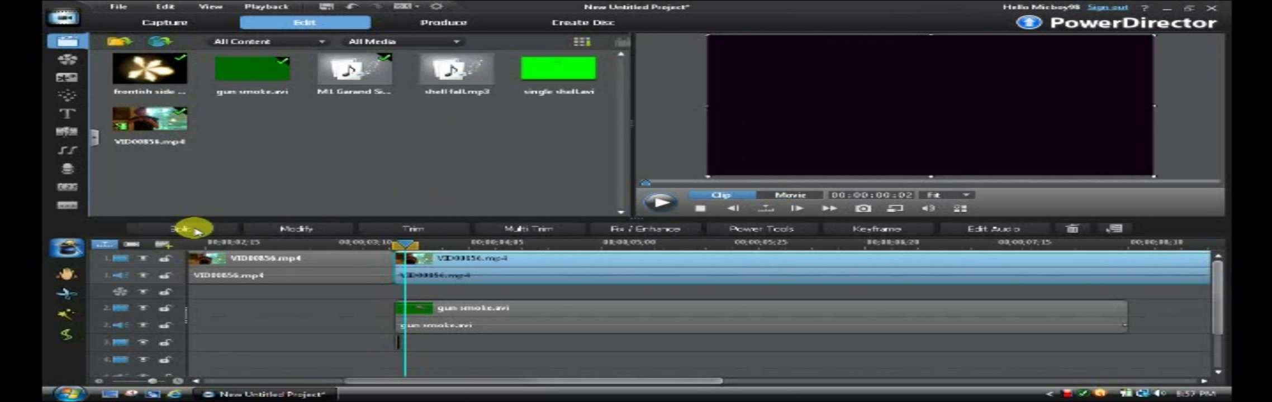
pyautogui.click(187, 228)
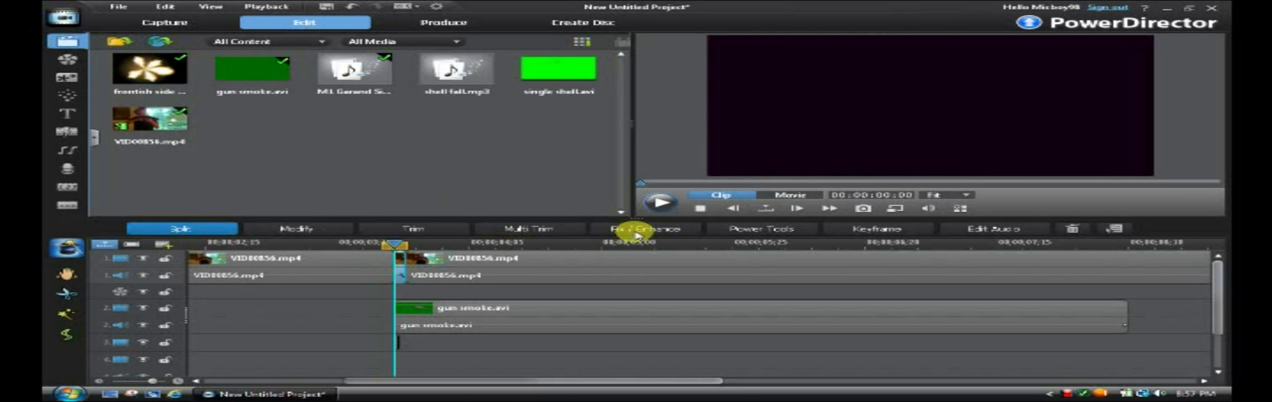
# Brighten the isolated flash-frame clip with extreme backlight lighting correction
pyautogui.click(644, 228)
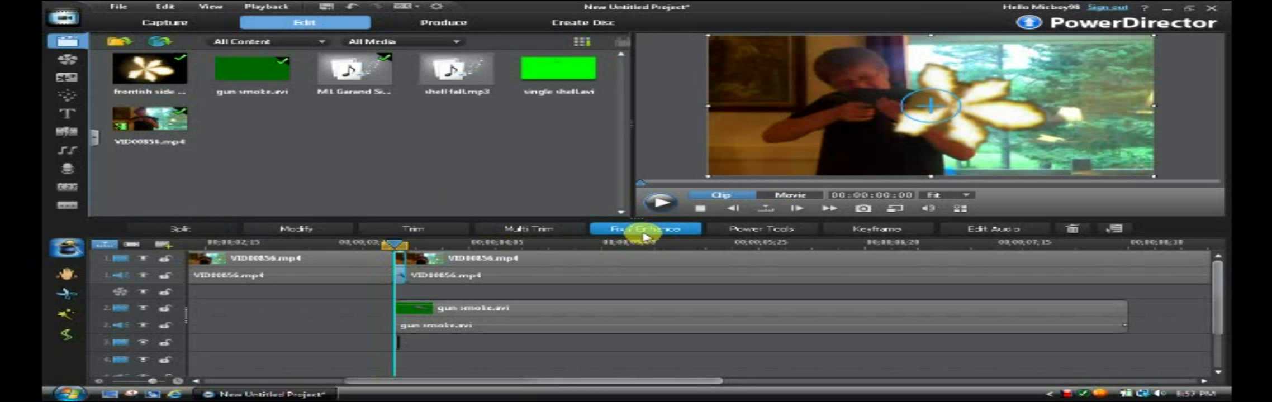
pyautogui.click(644, 228)
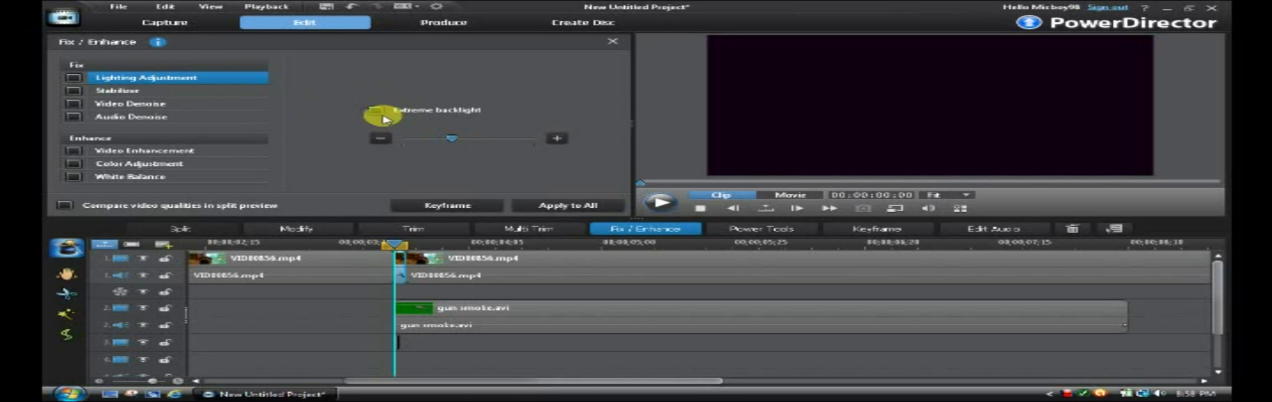
pyautogui.click(70, 77)
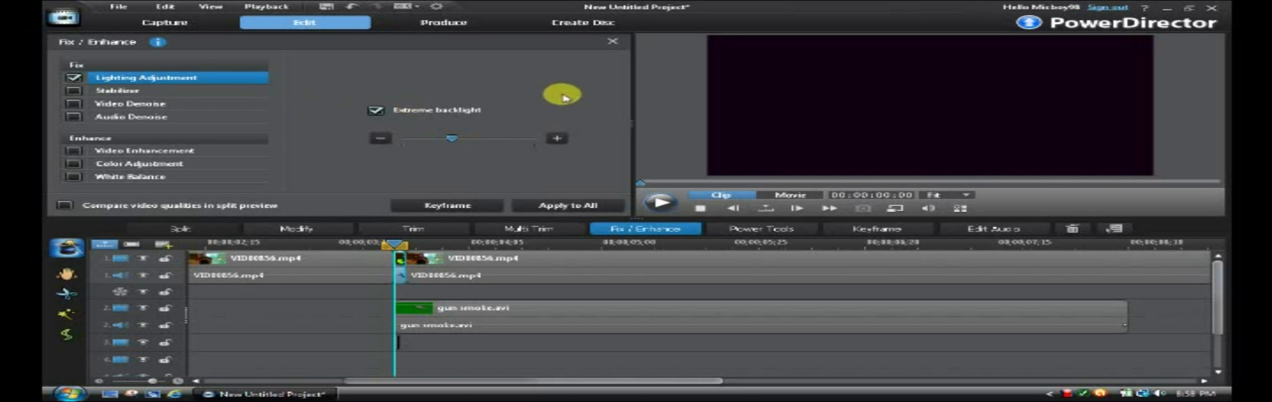
pyautogui.moveTo(754, 46)
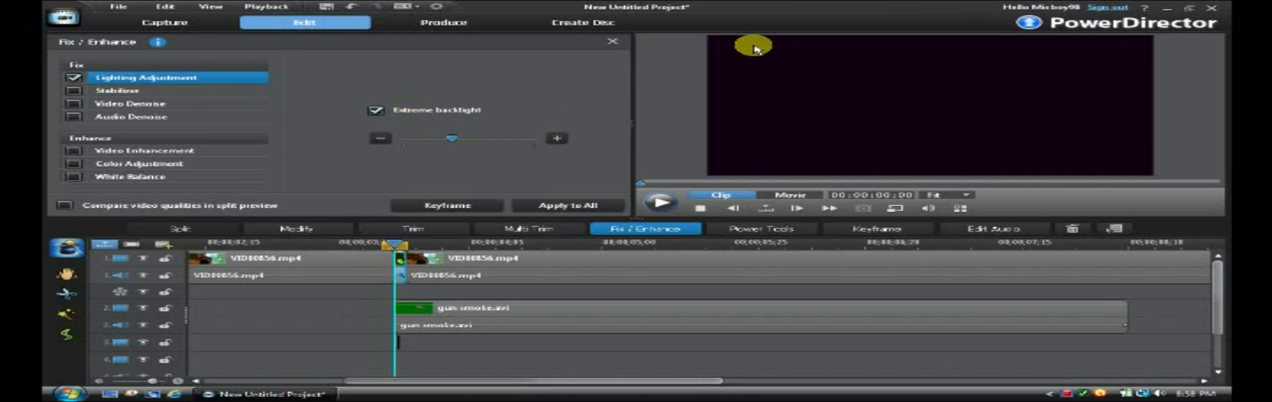
pyautogui.moveTo(569, 13)
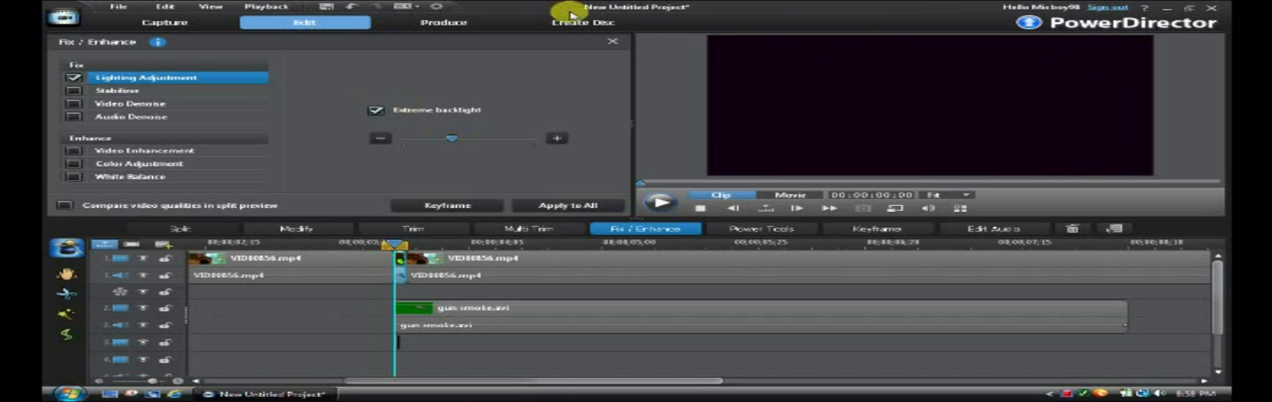
pyautogui.click(611, 42)
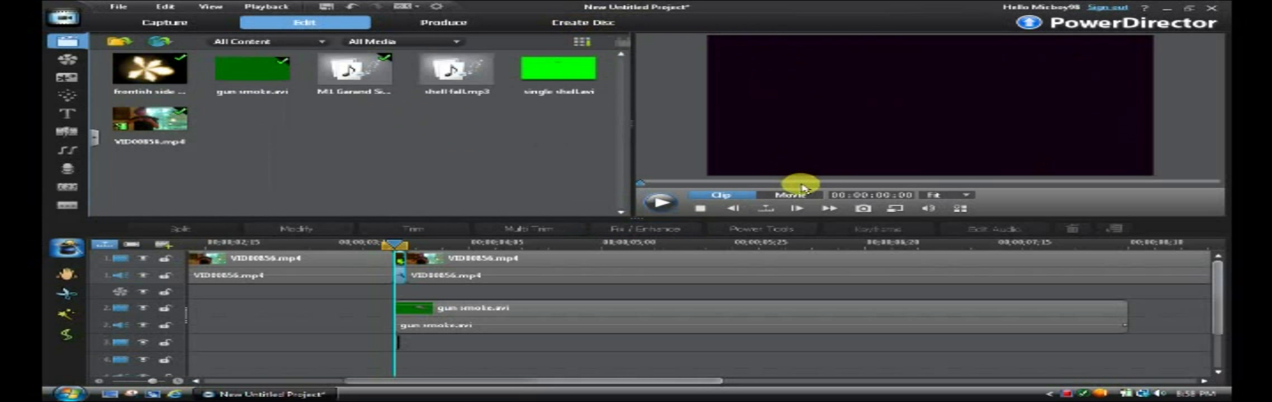
# Drop single shell.avi onto track 4 at the split point, previewing the whole movie
pyautogui.click(788, 195)
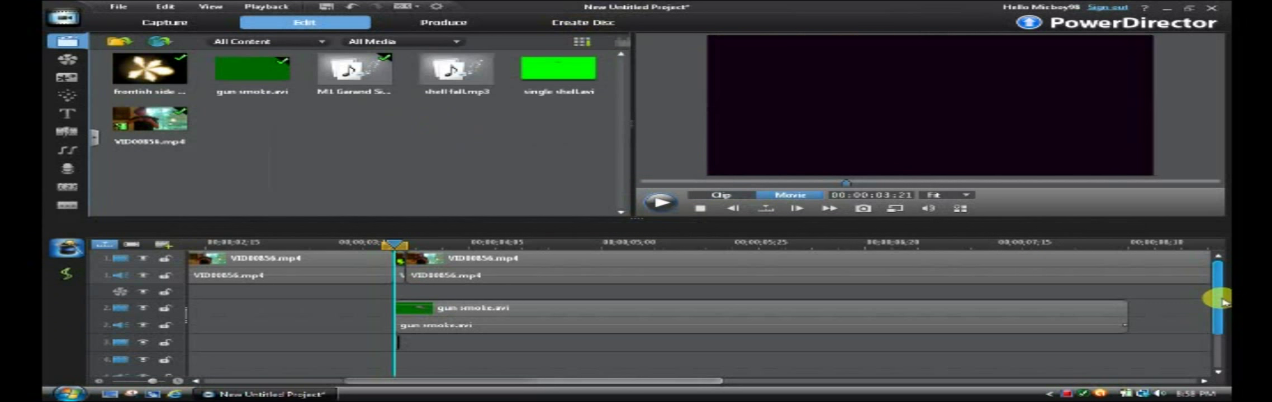
pyautogui.scroll(-3)
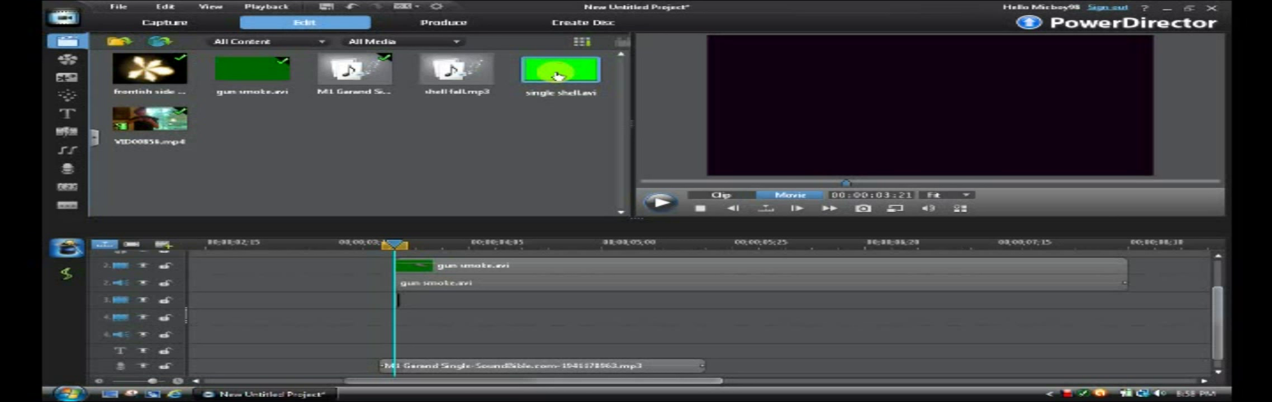
pyautogui.moveTo(560, 76); pyautogui.dragTo(427, 328)
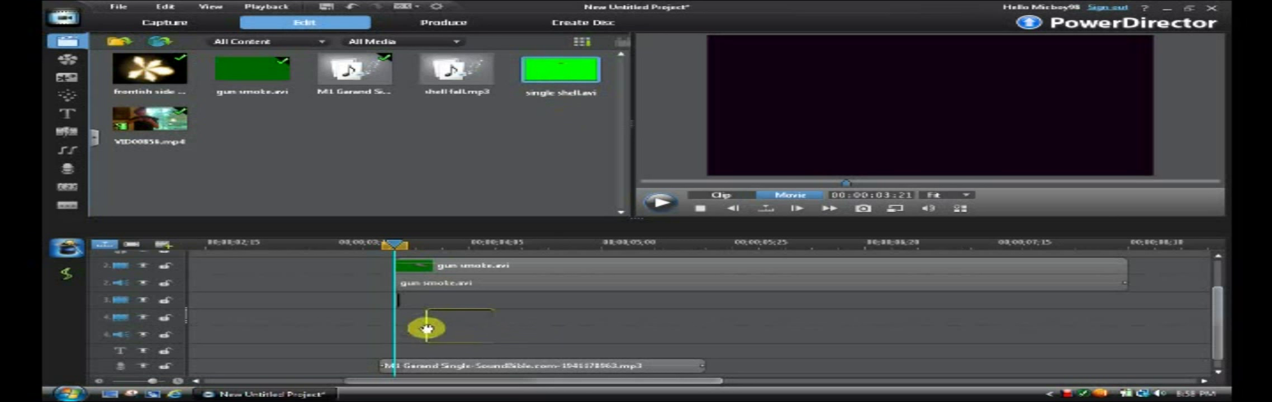
pyautogui.moveTo(560, 71); pyautogui.dragTo(426, 329)
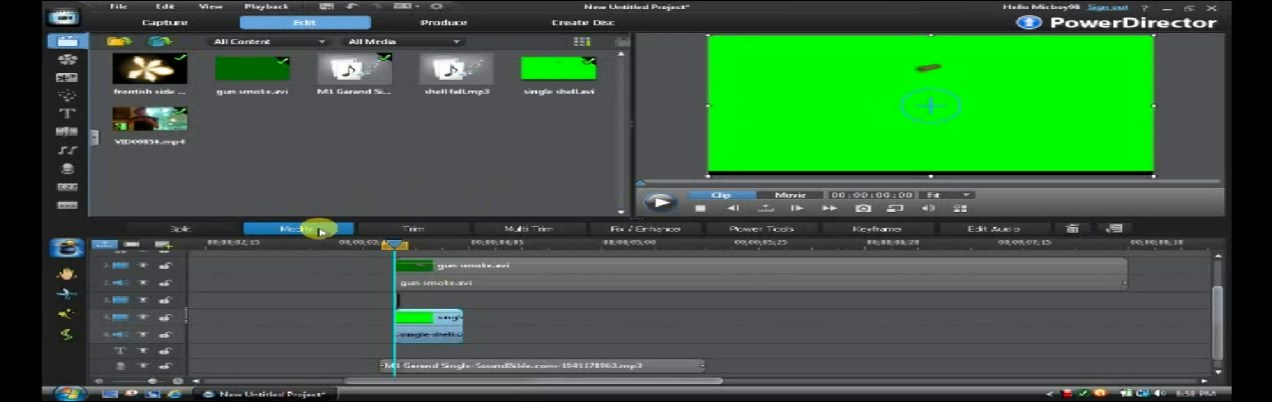
pyautogui.moveTo(481, 187)
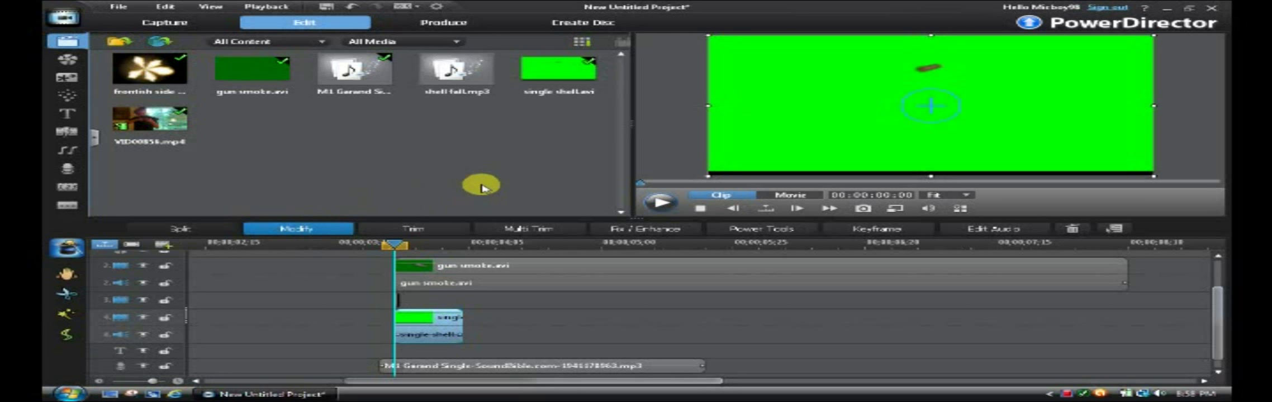
pyautogui.moveTo(329, 234)
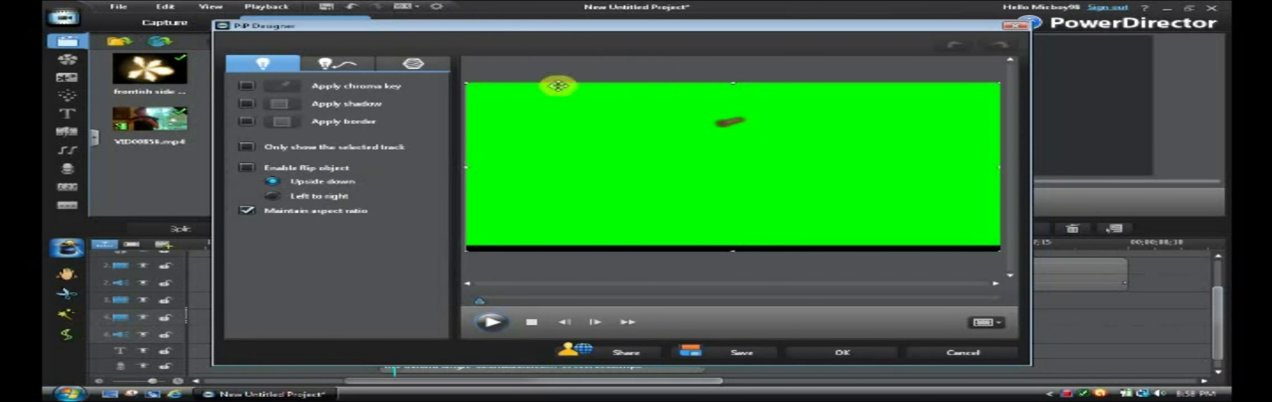
# Chroma-key out the shell clip's green background with raised intensity level
pyautogui.click(247, 87)
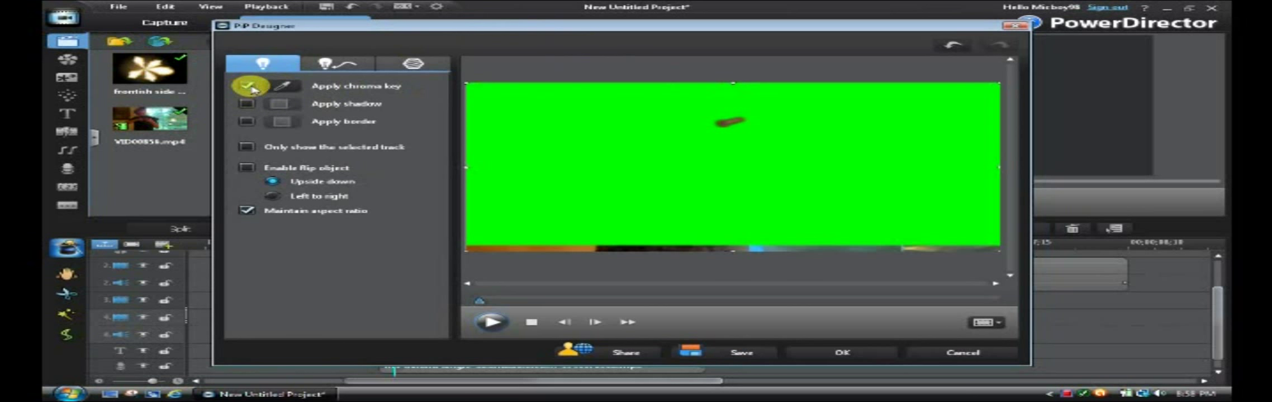
pyautogui.click(247, 86)
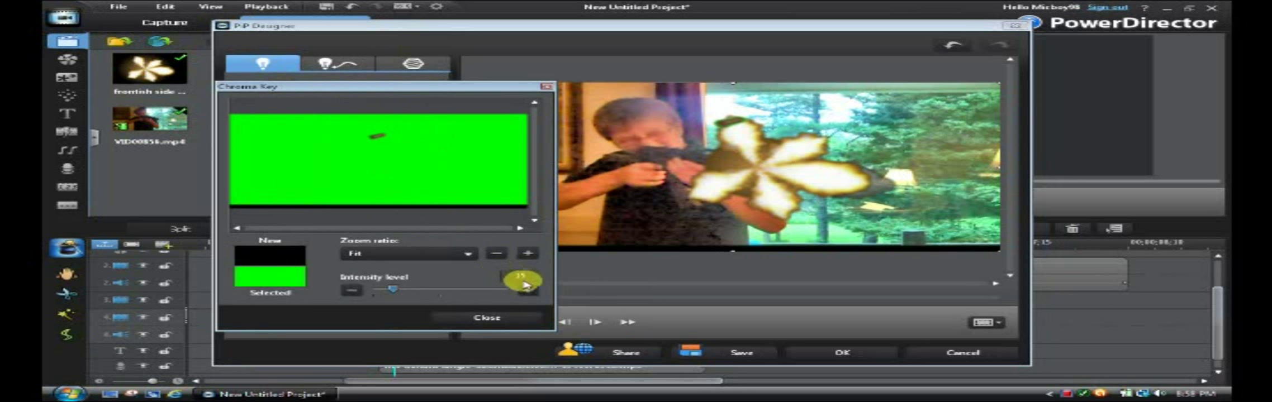
pyautogui.moveTo(523, 280); pyautogui.dragTo(518, 285)
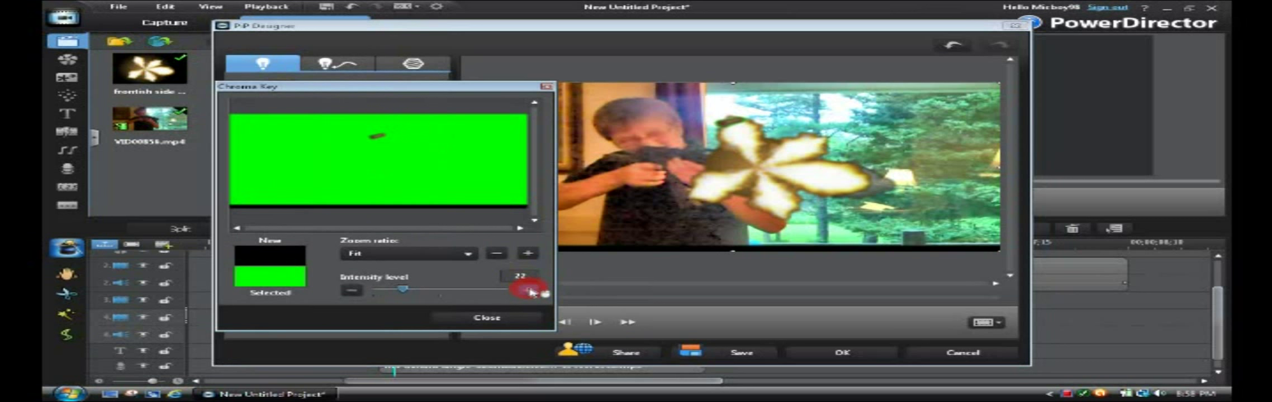
pyautogui.moveTo(403, 290); pyautogui.dragTo(419, 290)
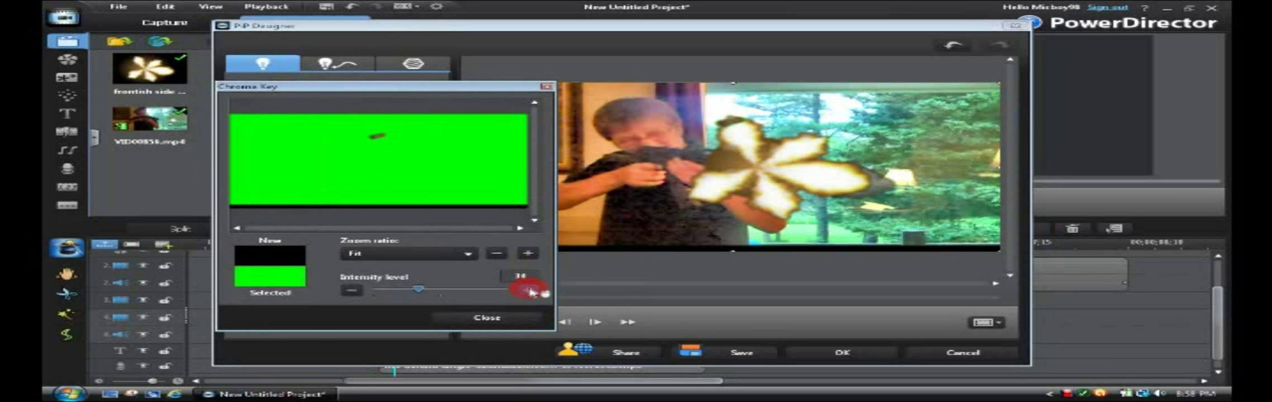
pyautogui.moveTo(418, 290); pyautogui.dragTo(428, 291)
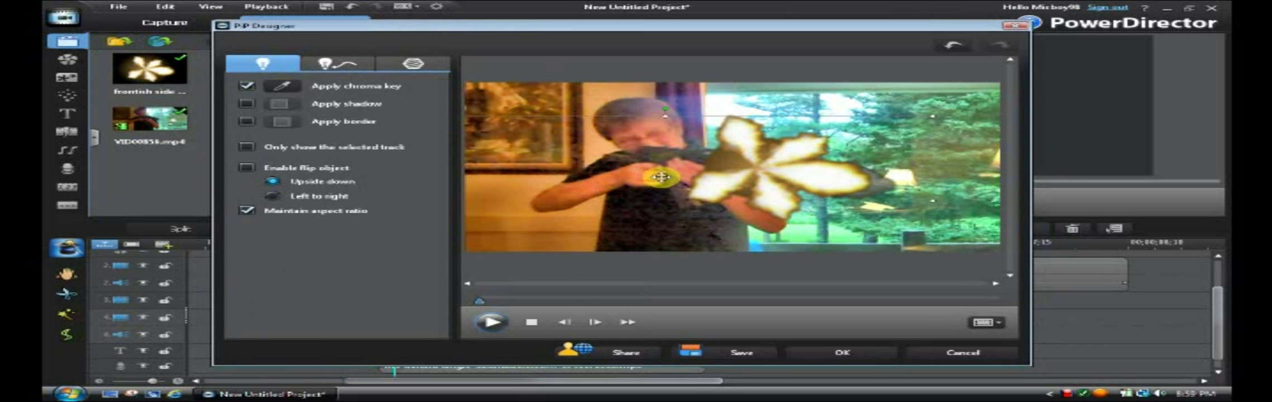
# Position the falling shell in the frame near the rifle
pyautogui.moveTo(664, 179); pyautogui.dragTo(673, 231)
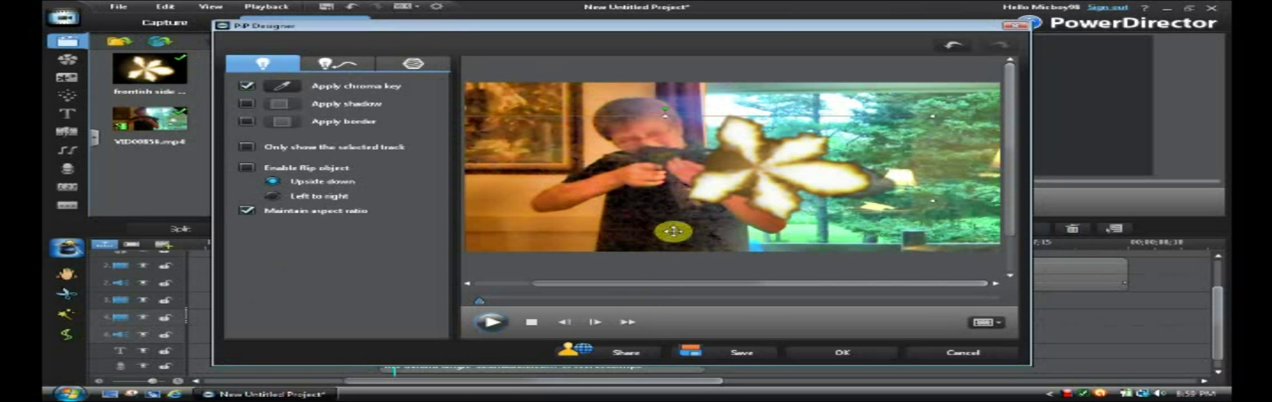
pyautogui.moveTo(673, 232); pyautogui.dragTo(684, 184)
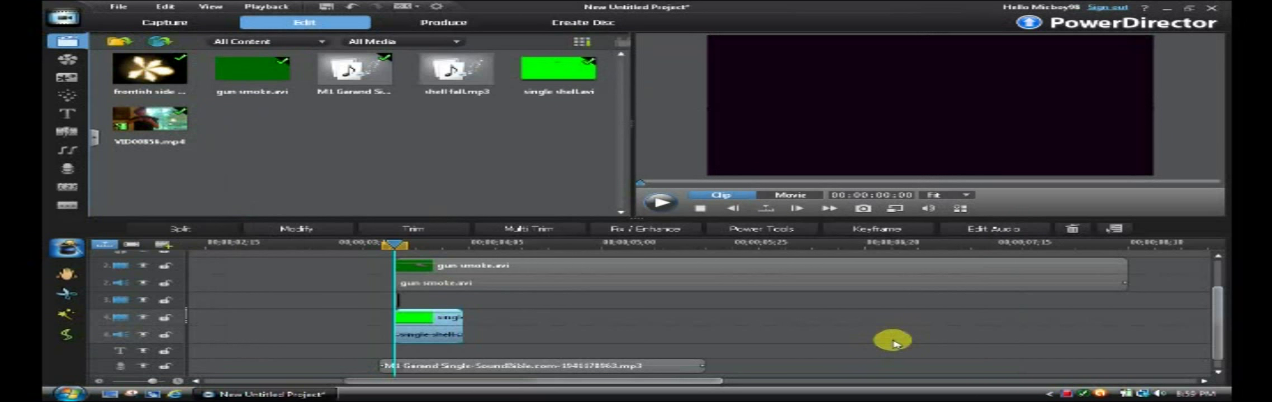
pyautogui.moveTo(792, 198)
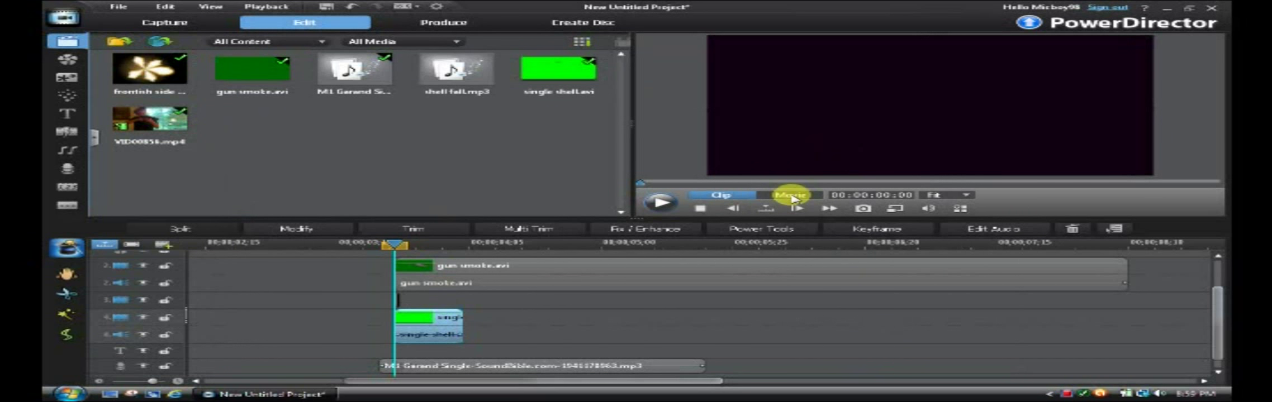
# Add shell fall.mp3 to track 4's audio at the falling shell clip and preview the movie
pyautogui.click(792, 195)
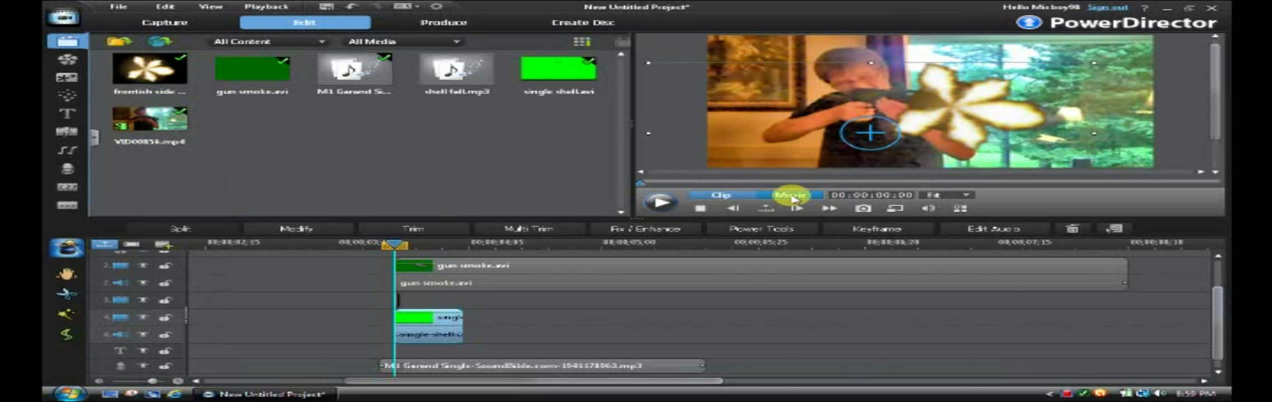
pyautogui.click(788, 194)
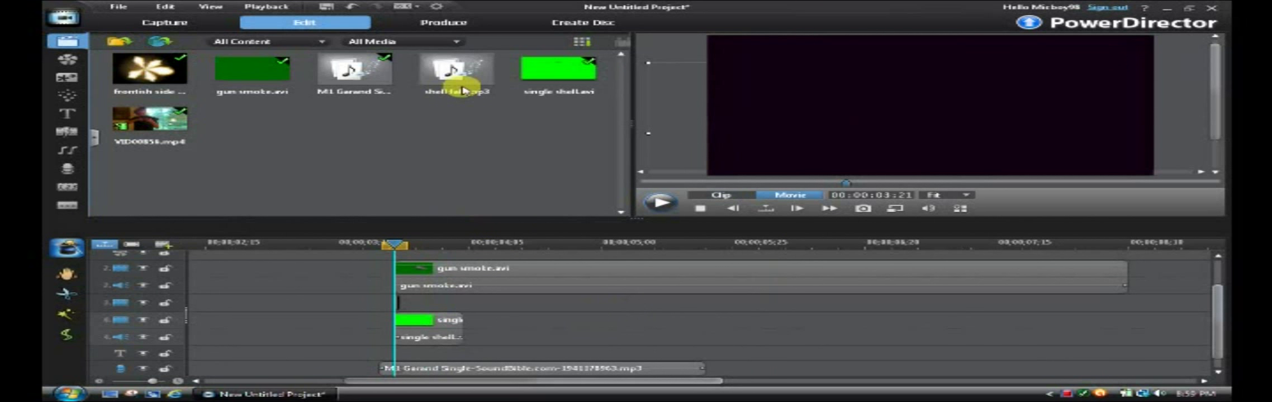
pyautogui.click(456, 72)
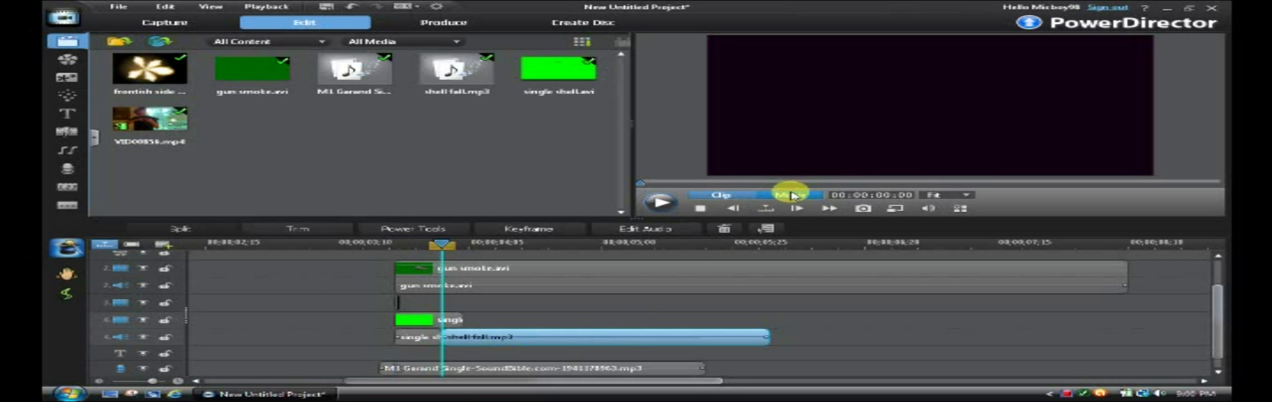
pyautogui.click(789, 195)
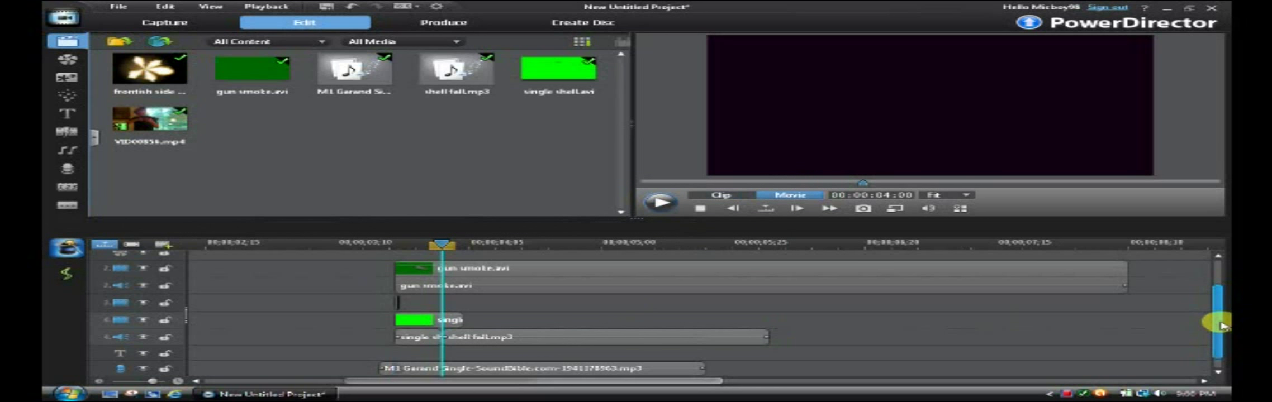
pyautogui.scroll(3)
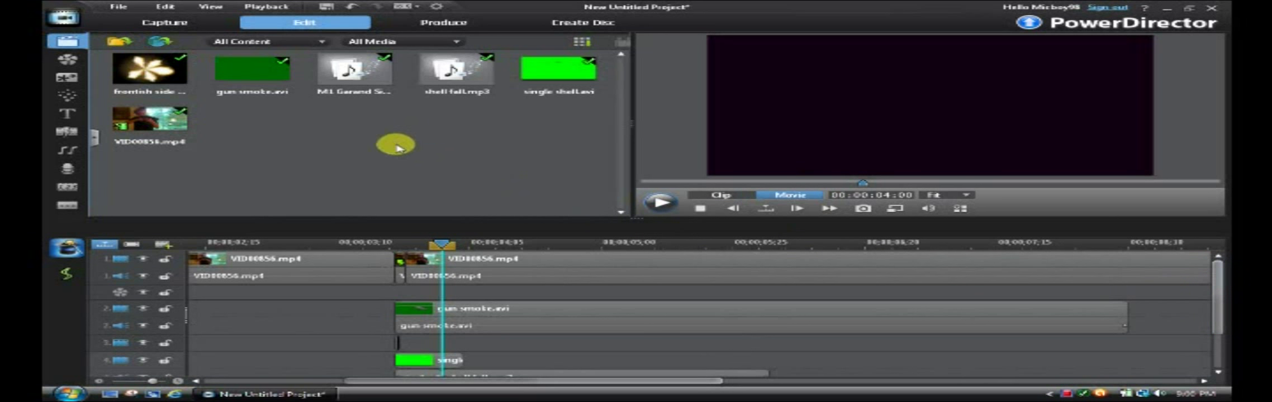
pyautogui.moveTo(341, 146)
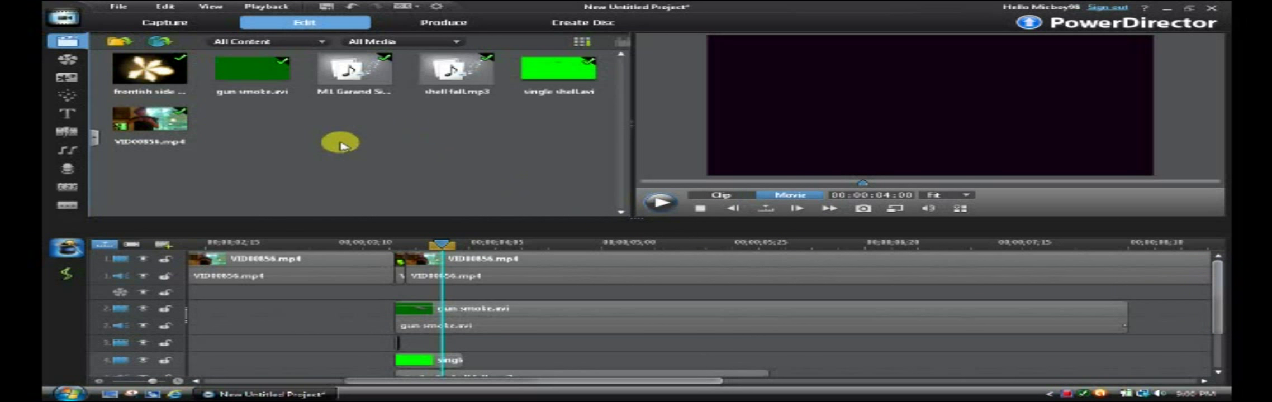
pyautogui.moveTo(369, 137)
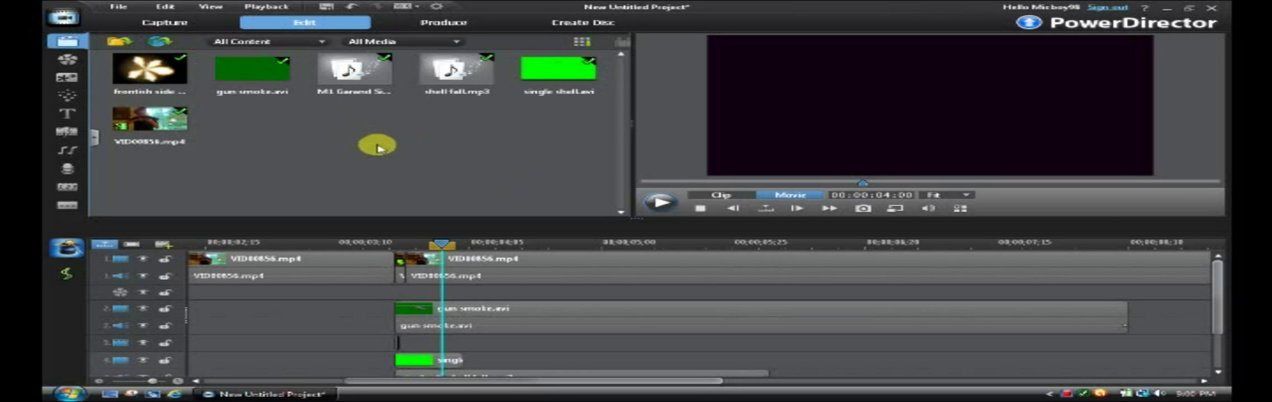
pyautogui.moveTo(421, 134)
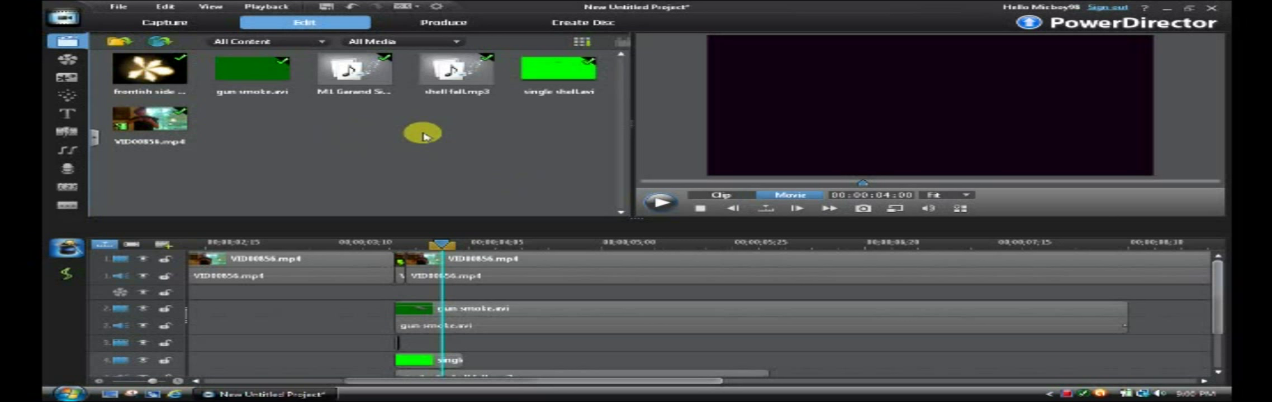